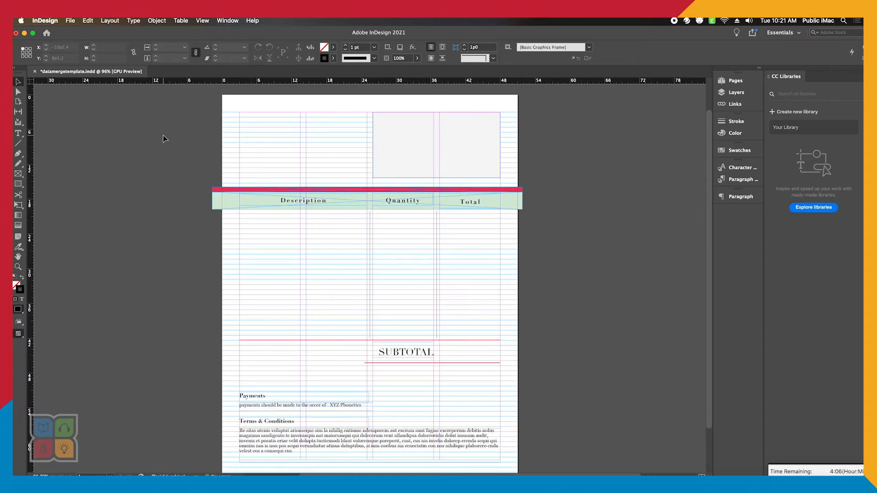
# Enter the sender lines 'From: Fuselli's, 12345 Main Street' in the top-left text frame
pyautogui.scroll(-3)
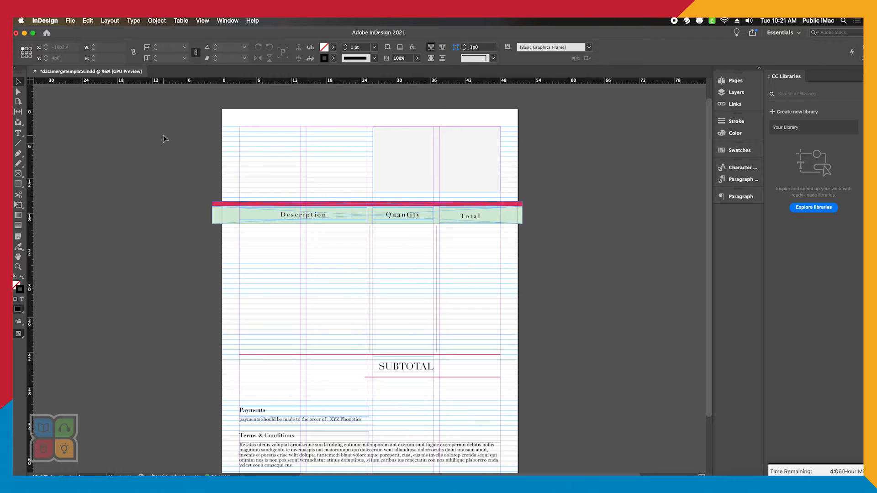
pyautogui.click(18, 134)
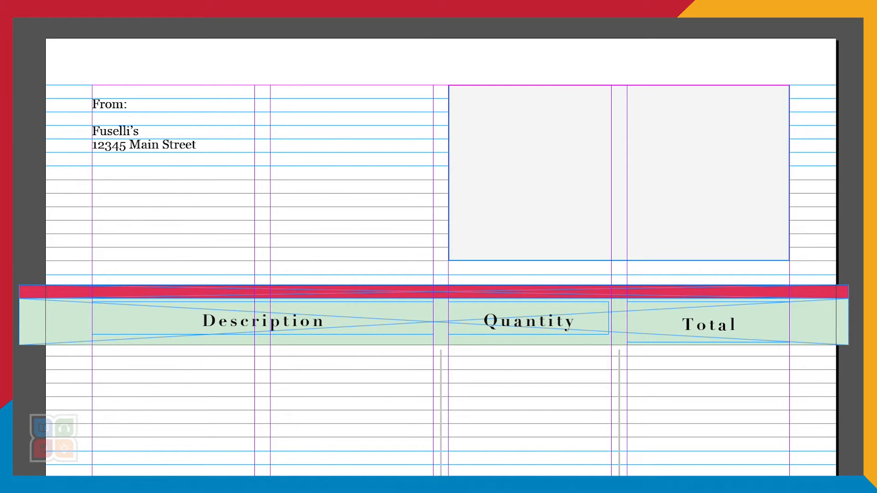
# Finish 'Some City, USA', add recipient John Doe at 568 Hamlock Road, and bold the name
pyautogui.write('Some City, USA')
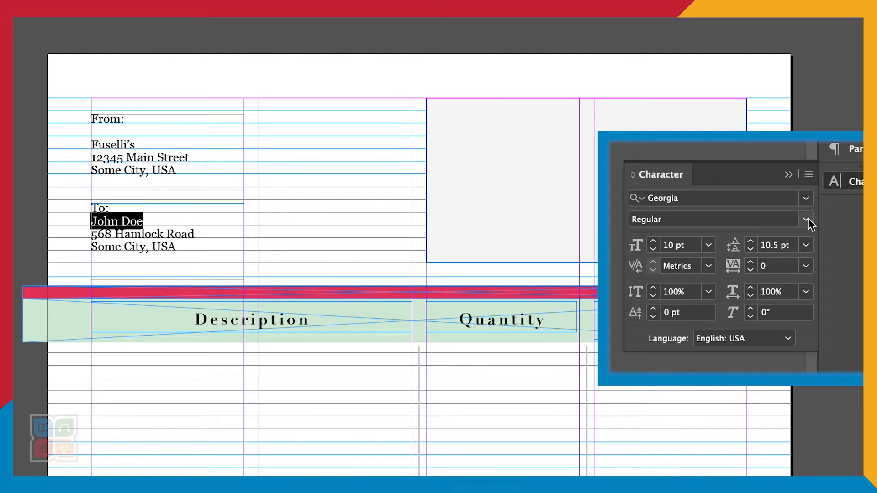
pyautogui.click(807, 219)
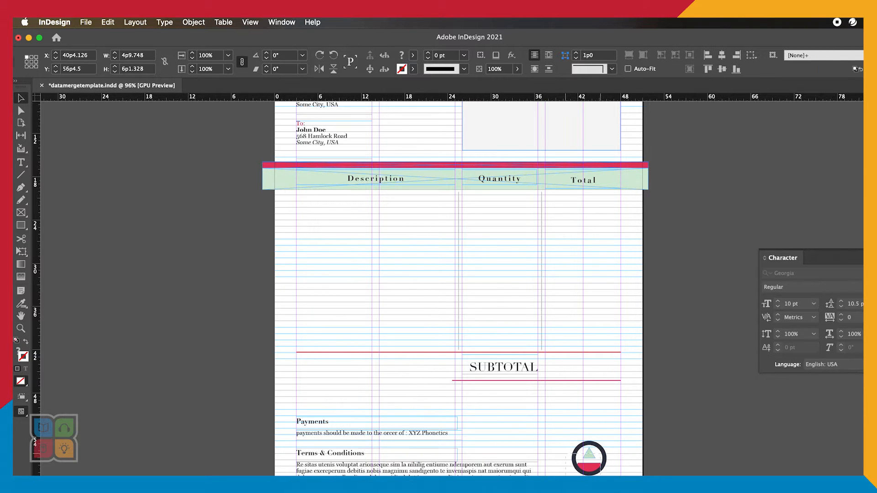
# Enter the dates, amount due, four Rocky Road line items and the $128.99 subtotal
pyautogui.click(587, 458)
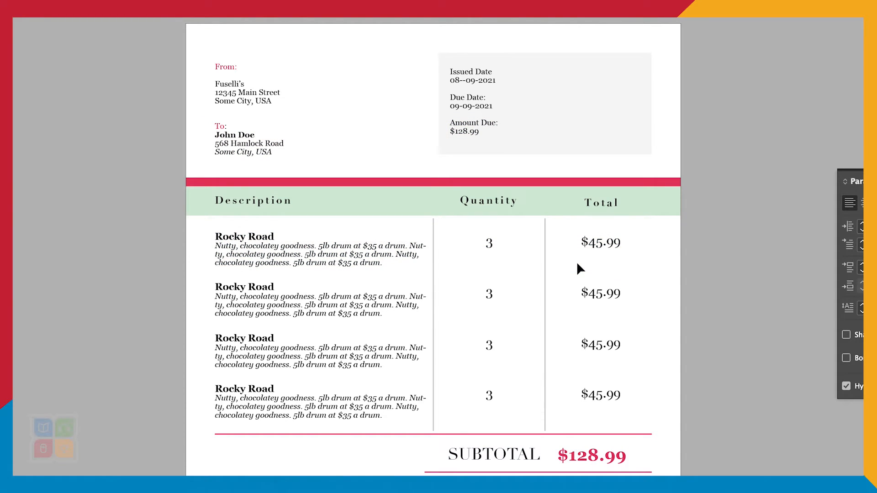
# Scroll down through the finished sample invoice before moving to a blank Excel workbook
pyautogui.scroll(-3)
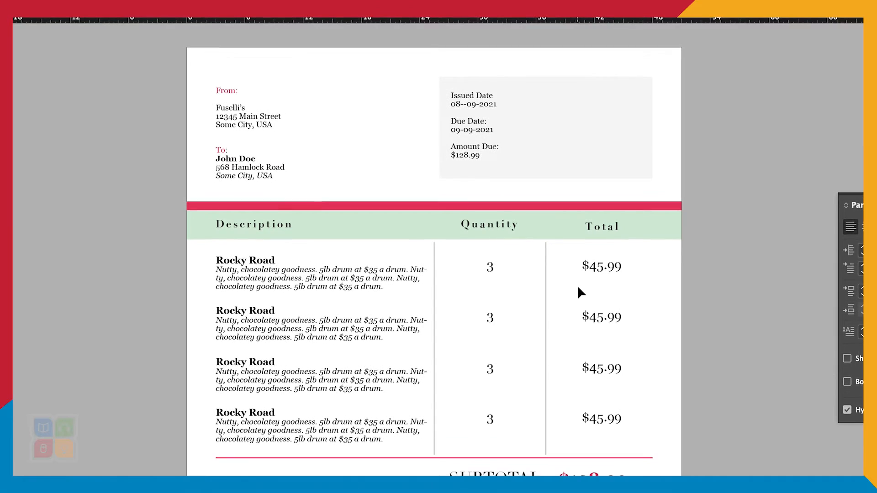
pyautogui.scroll(-3)
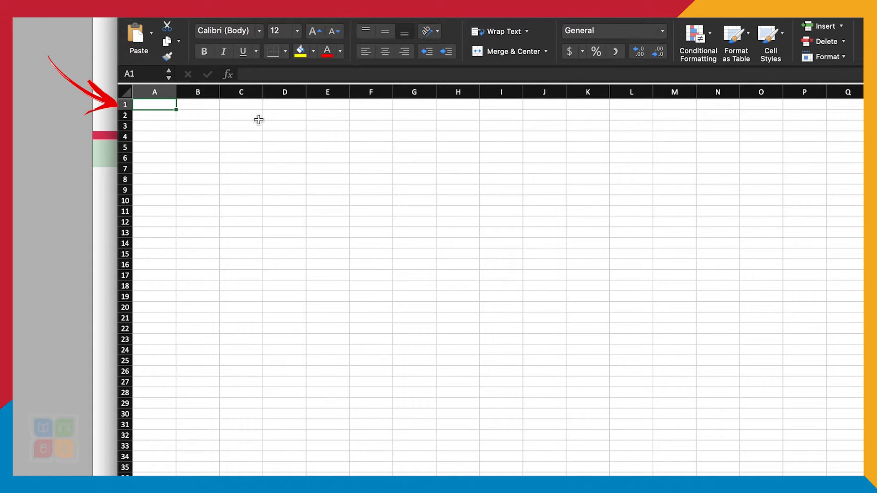
pyautogui.click(125, 104)
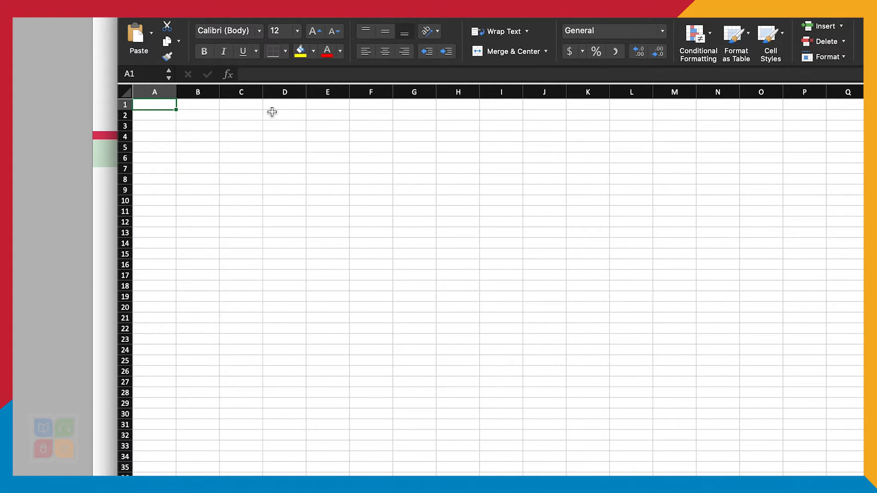
pyautogui.write('Name')
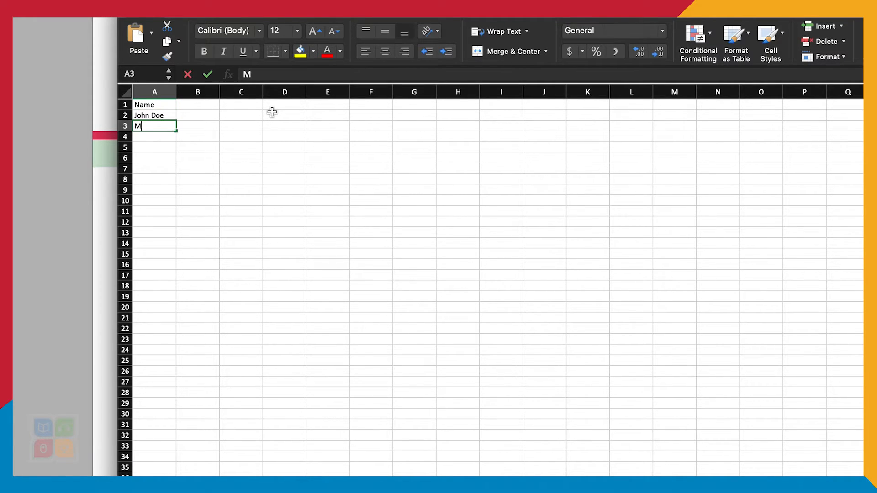
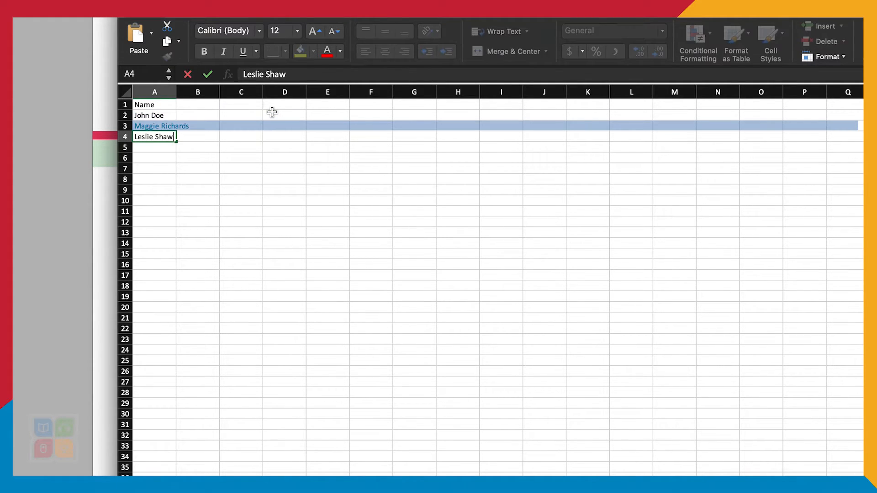
pyautogui.click(155, 179)
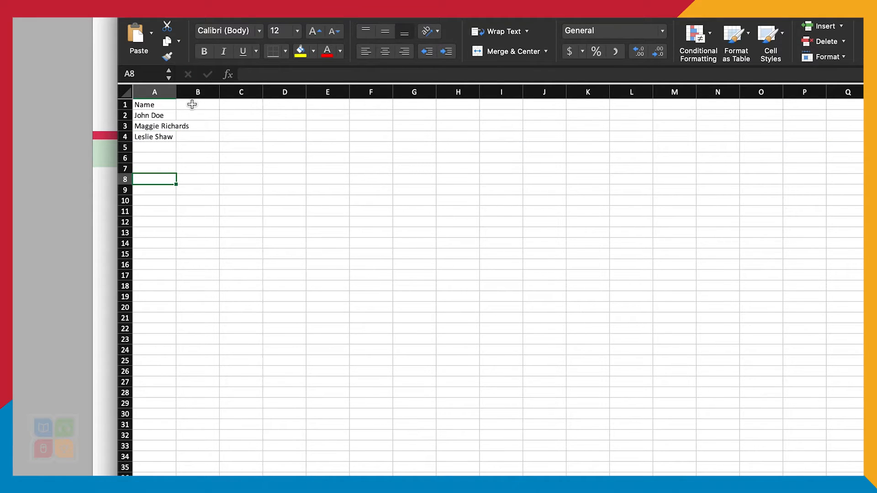
# Enter row-1 headers Address, City, Amount due, Issued Date, Due date and Total from B1
pyautogui.click(197, 105)
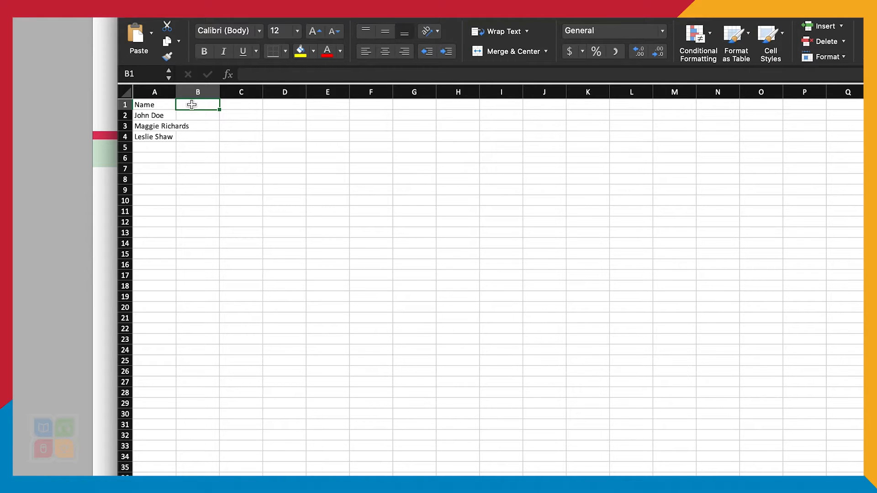
pyautogui.write('Adde')
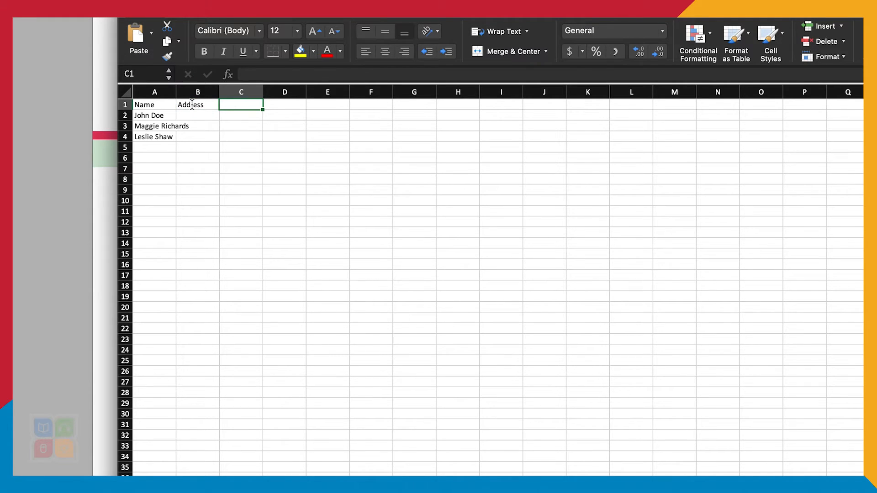
pyautogui.write('City')
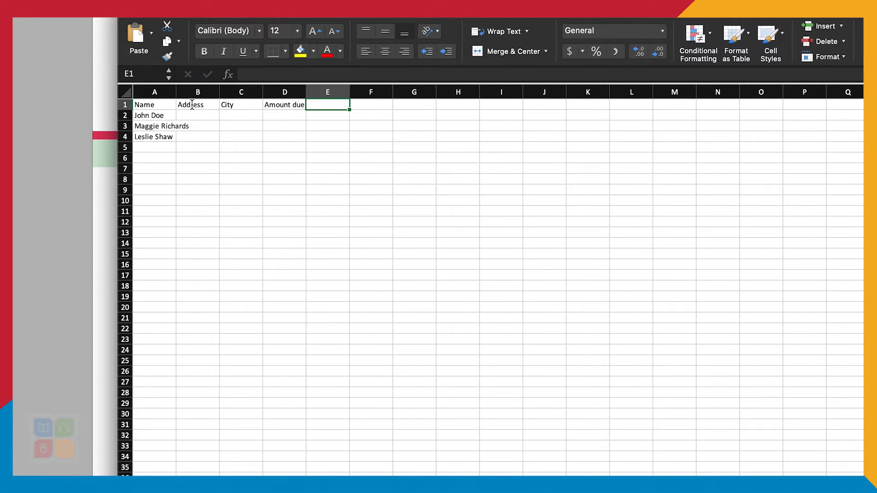
pyautogui.write('Issued Date')
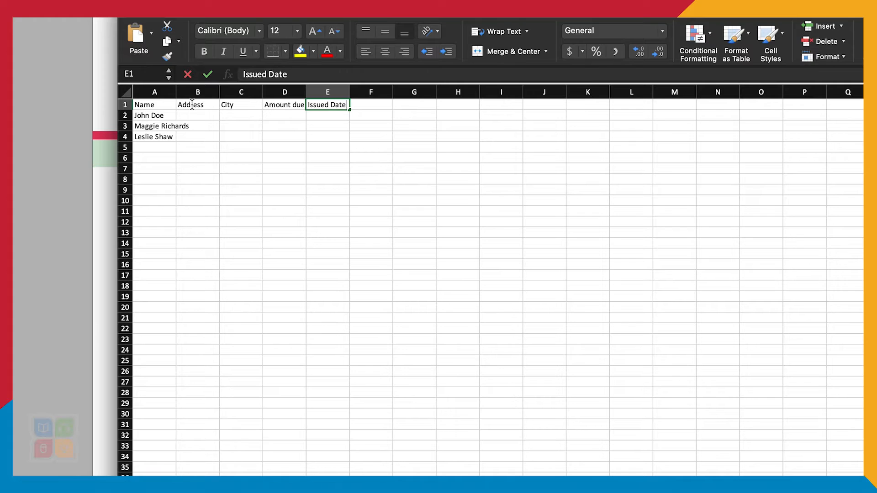
pyautogui.write('Due date')
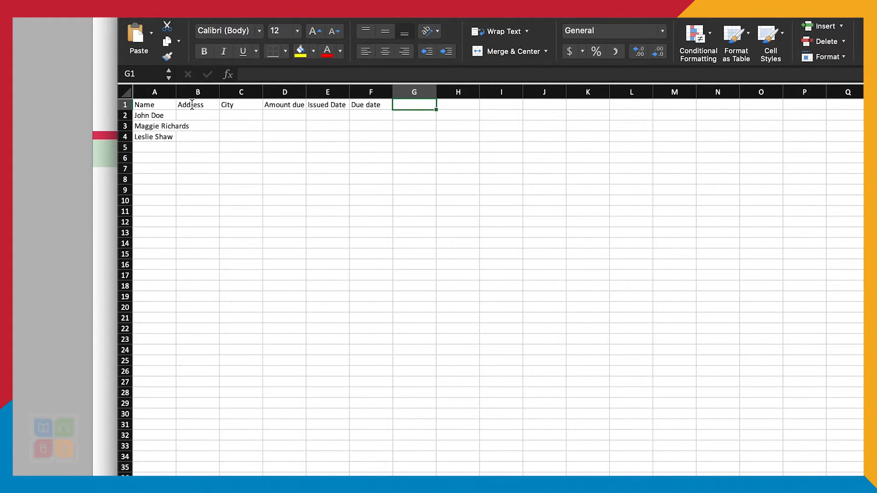
pyautogui.write('Total')
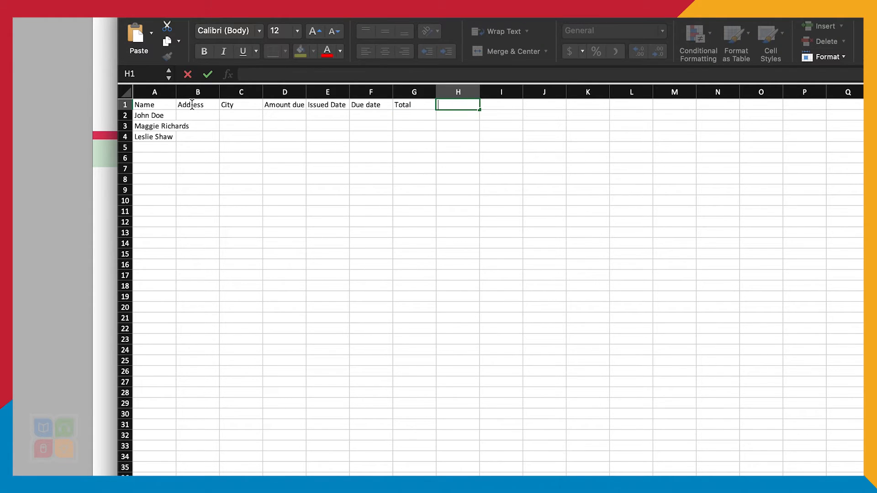
# Continue the headers with Product name, Product Description, Quantity and Item Total
pyautogui.write('Product Desc')
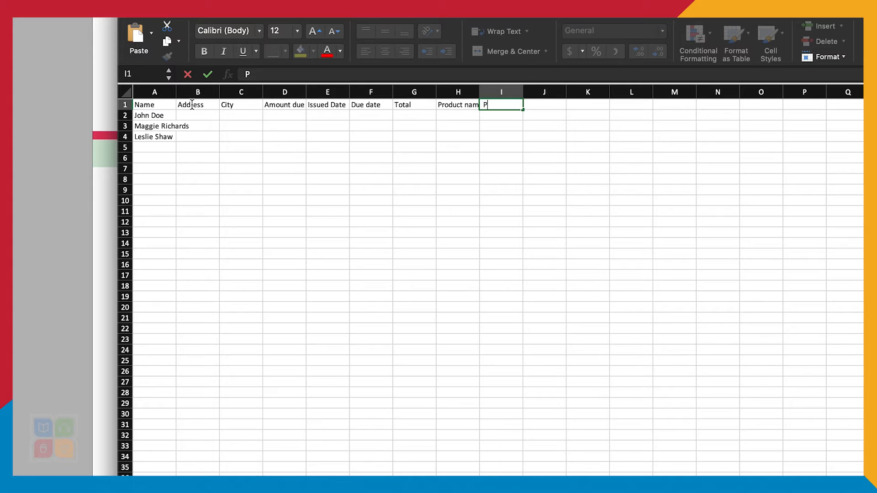
pyautogui.write('roduct D')
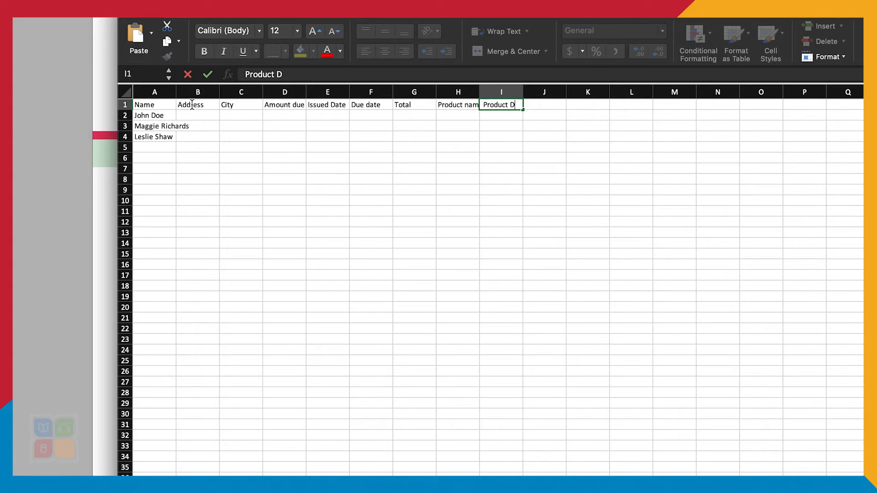
pyautogui.write('escrp')
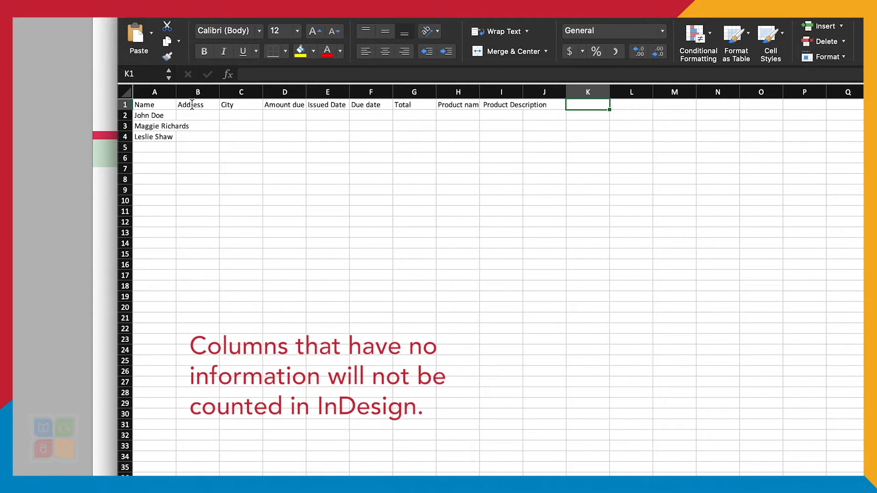
pyautogui.write('Quantity')
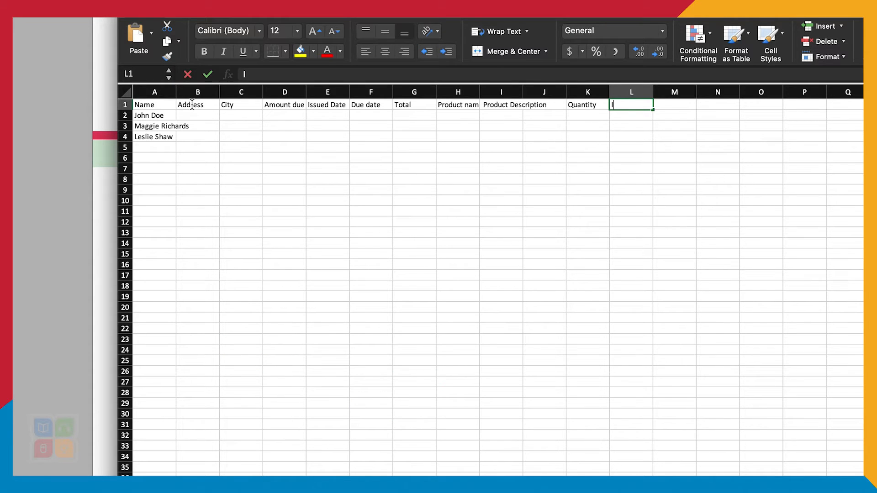
pyautogui.write('Item Total')
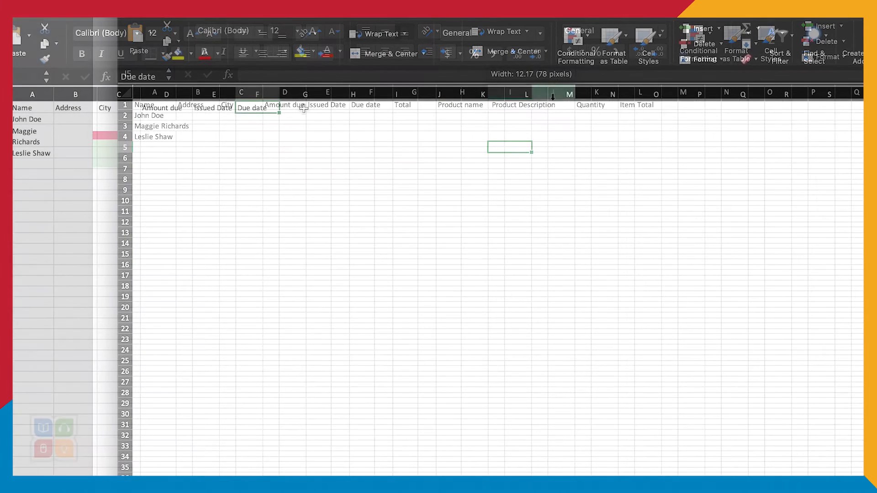
pyautogui.write('product1 name')
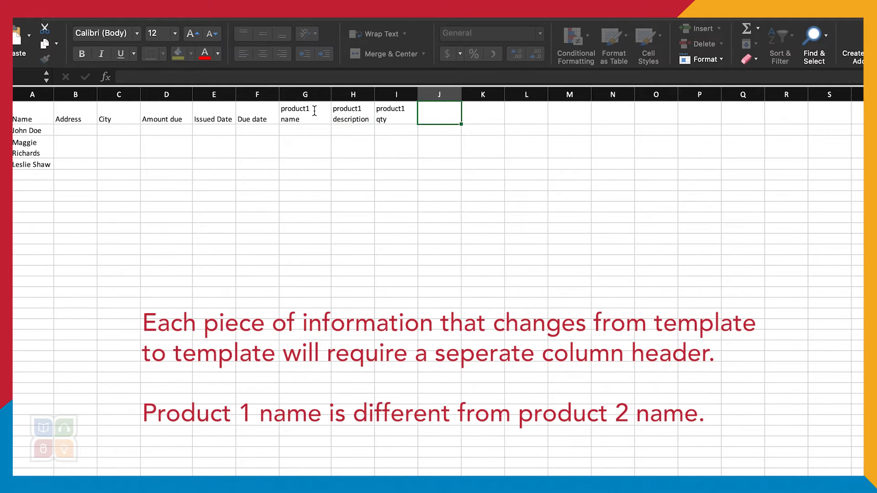
pyautogui.write('product1 total')
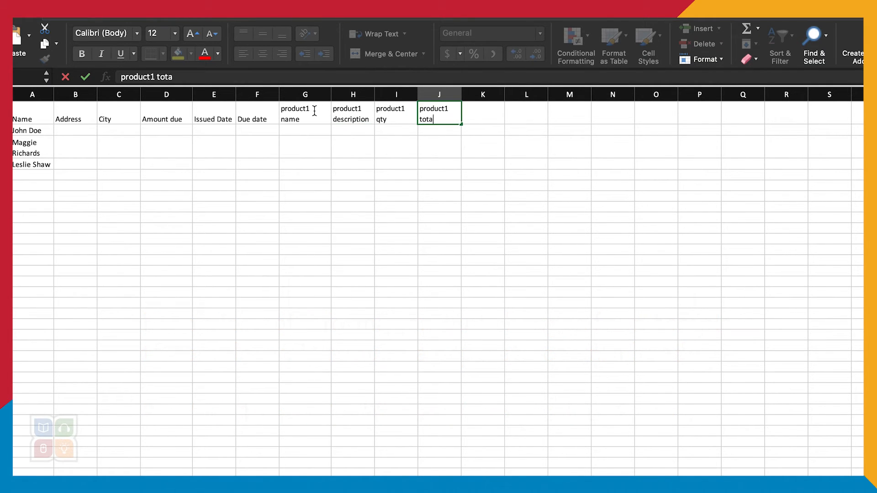
pyautogui.click(305, 112)
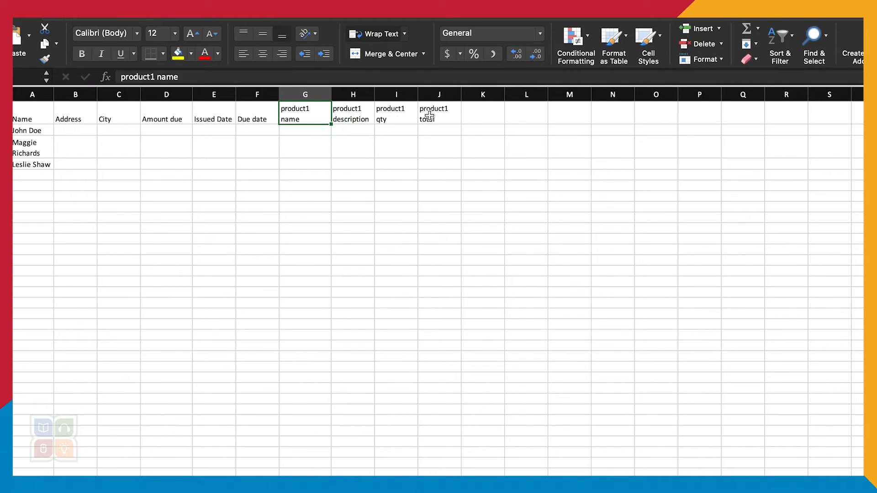
pyautogui.click(482, 114)
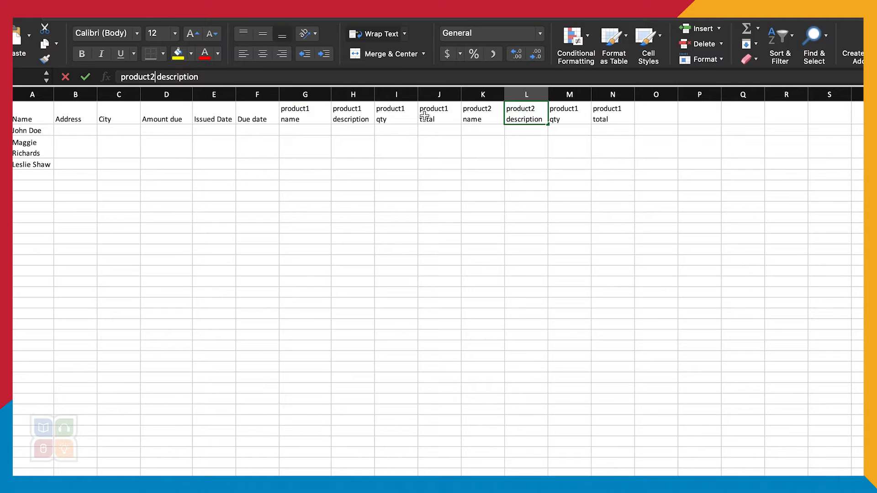
pyautogui.click(612, 113)
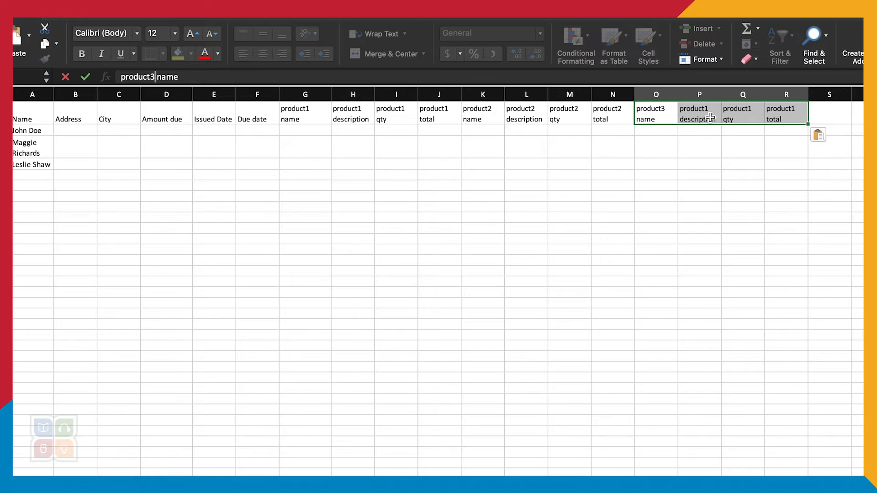
pyautogui.click(742, 108)
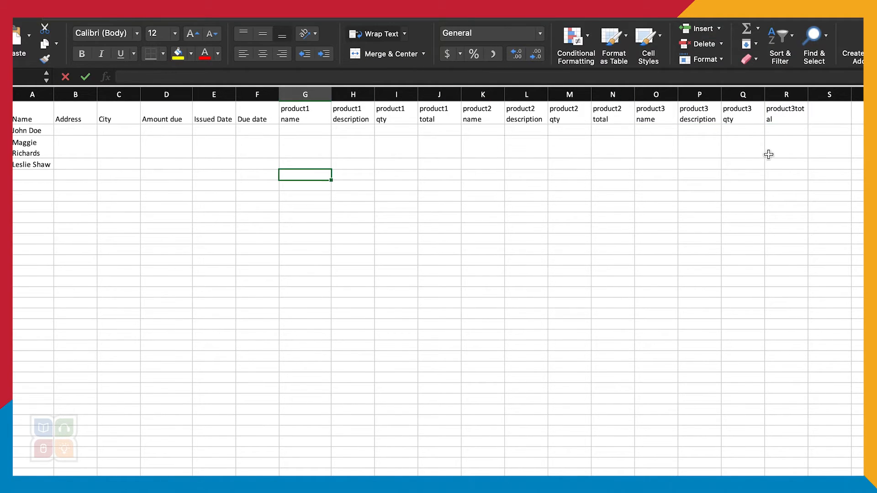
pyautogui.click(830, 113)
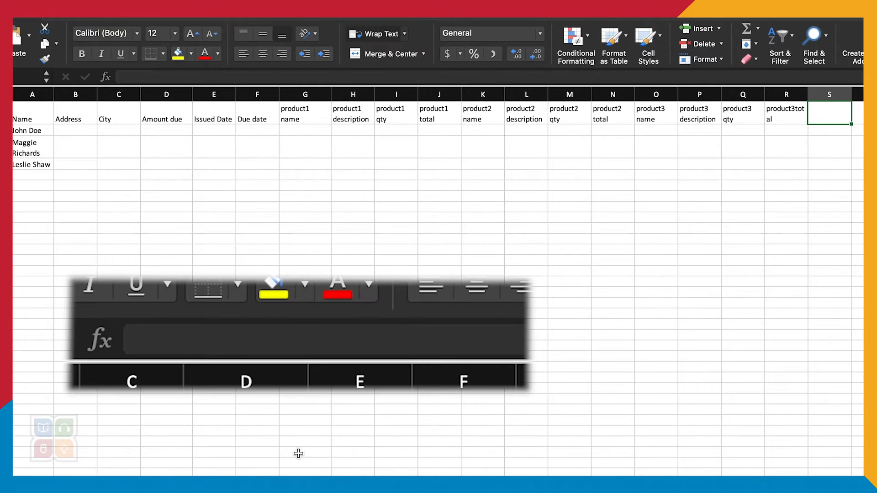
pyautogui.write('@photo')
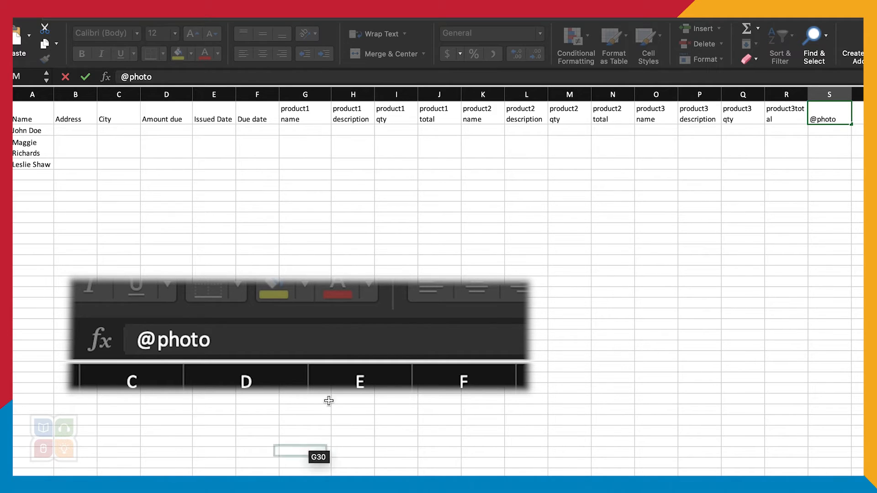
pyautogui.click(655, 238)
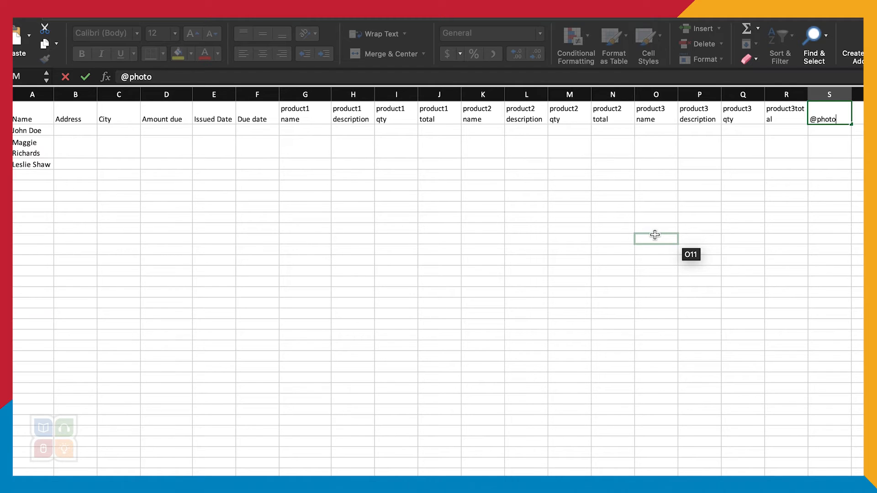
pyautogui.moveTo(515, 202)
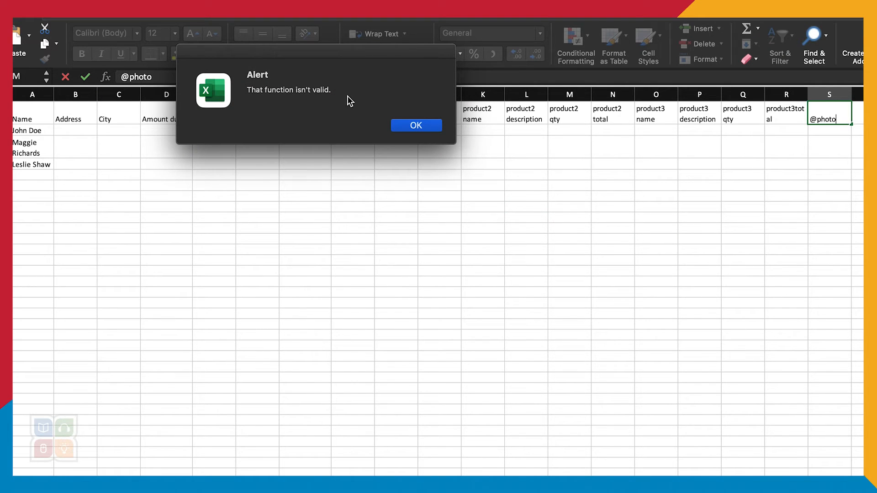
pyautogui.click(416, 125)
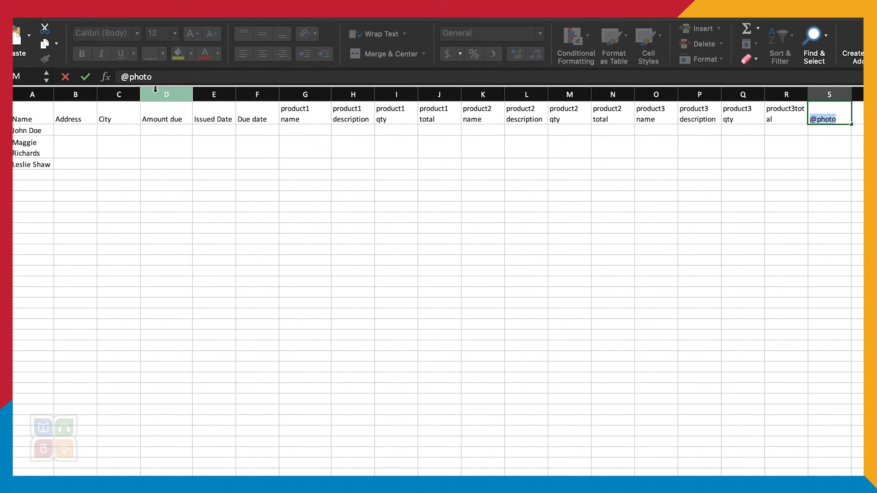
pyautogui.click(214, 94)
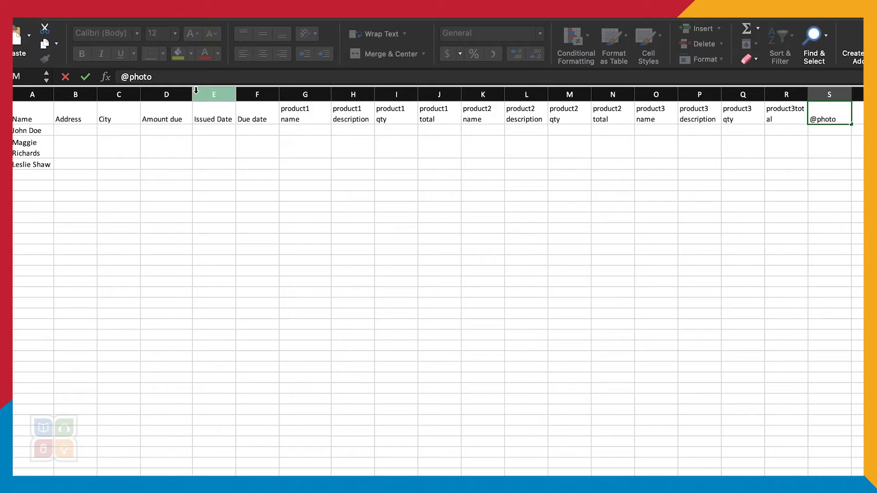
pyautogui.click(258, 198)
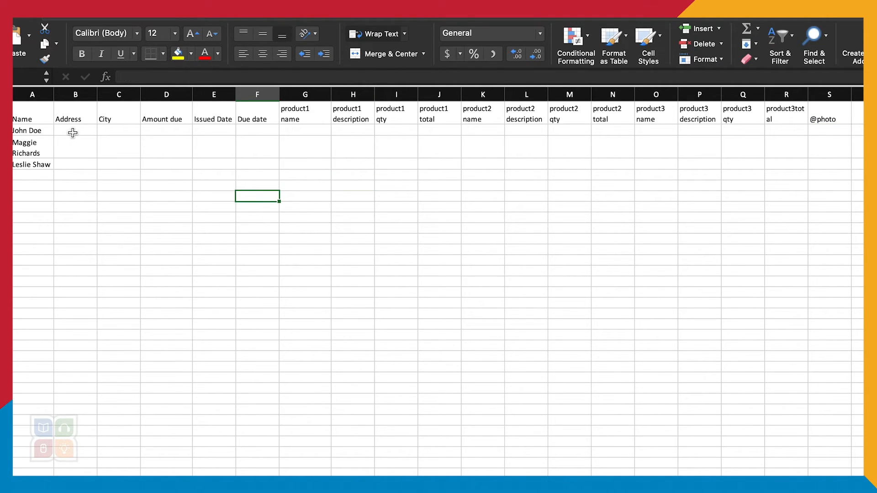
# Enter 1234 Main Street and the product name and pumpkin-cinnamon description for the customer rows
pyautogui.write('1234')
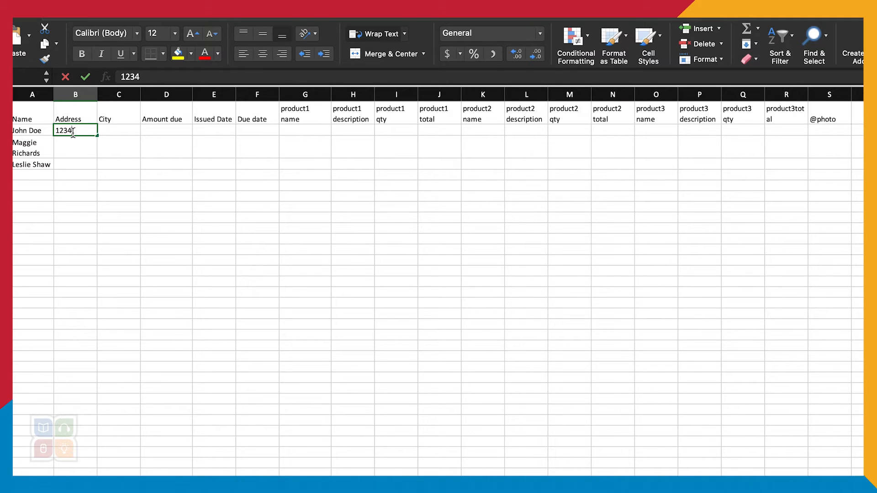
pyautogui.write('Main')
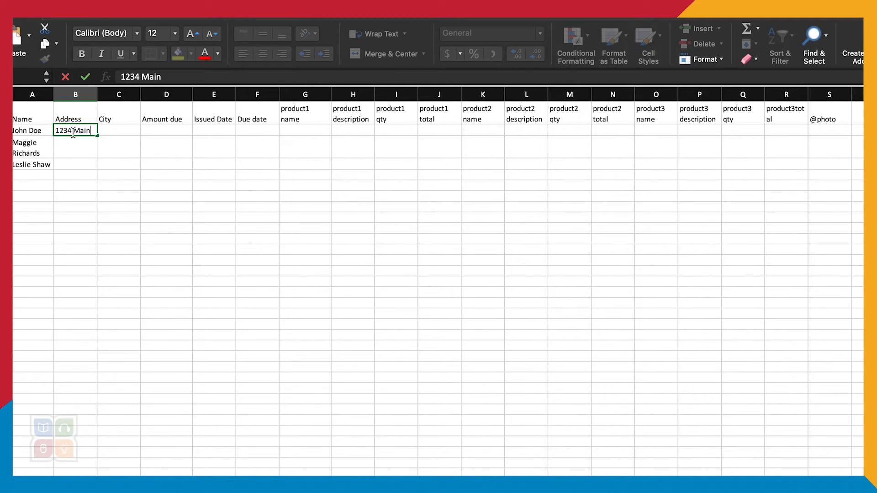
pyautogui.write('Street')
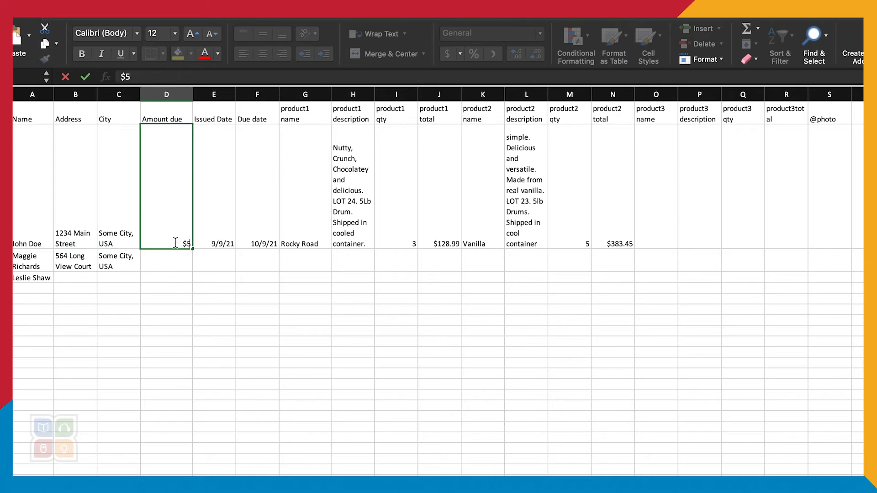
pyautogui.write('Celebr')
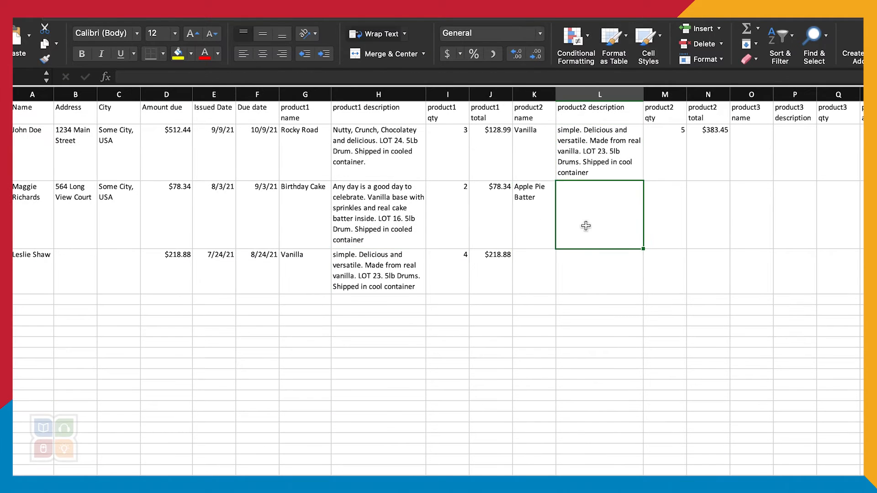
pyautogui.write('Delicious pumpking and cinammon with notes of spiced cider. Great for those chilly days when , despite the weather, you just need something codd. Limited Edition. LOT12')
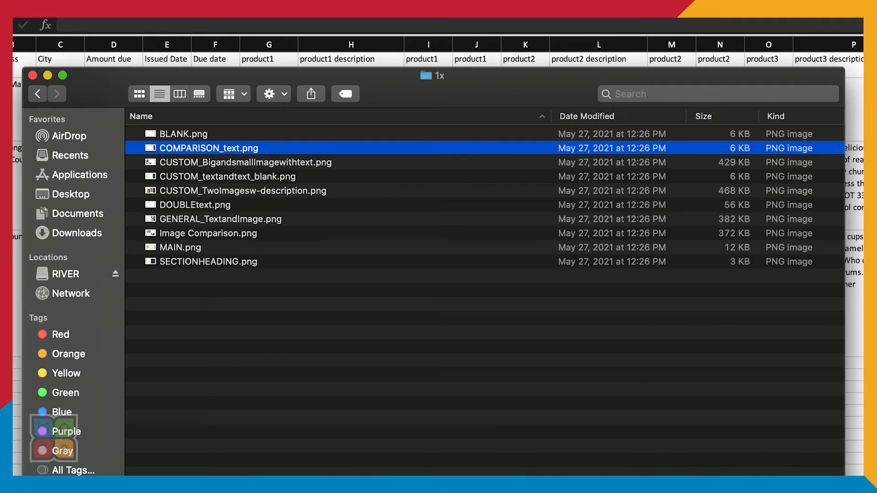
# Bring up the shortcut menu for COMPARISON_text.png to reach Get Info
pyautogui.rightClick(209, 148)
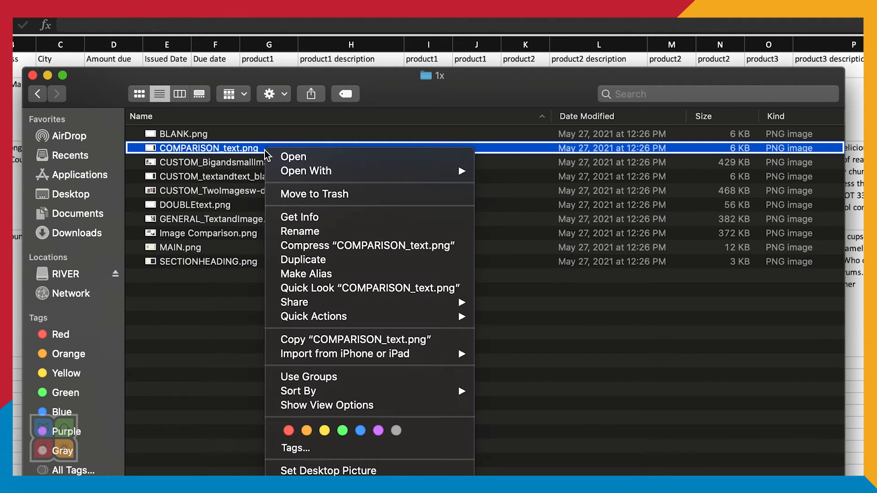
pyautogui.moveTo(300, 217)
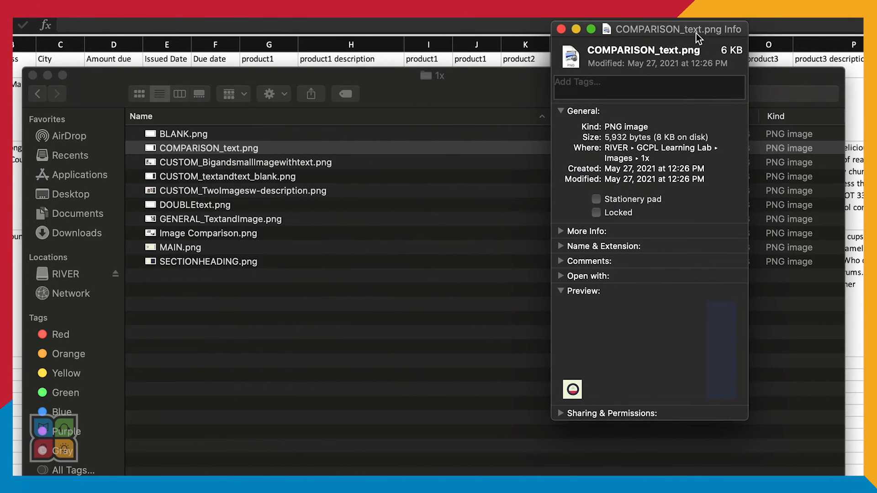
pyautogui.moveTo(612, 151)
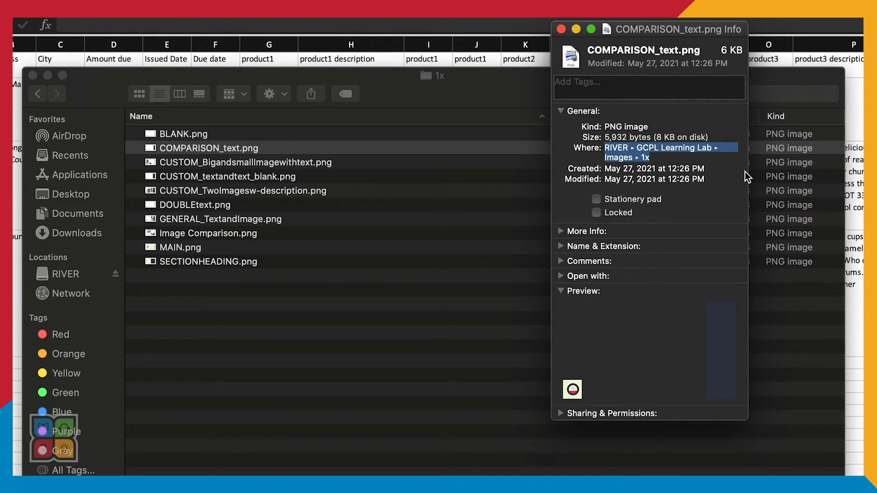
pyautogui.moveTo(745, 186)
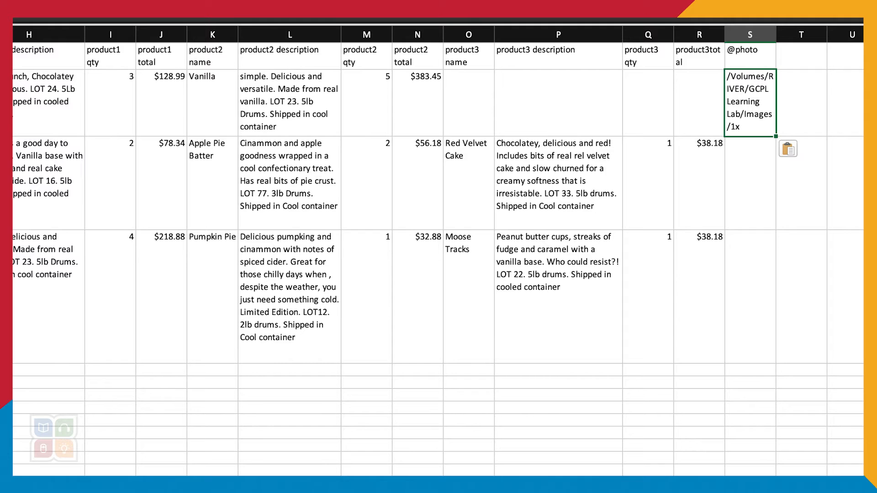
pyautogui.moveTo(234, 193)
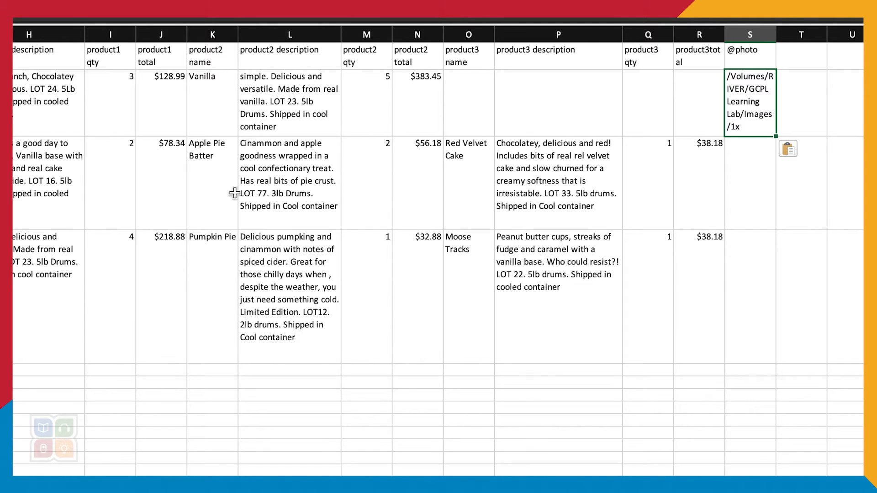
pyautogui.click(557, 262)
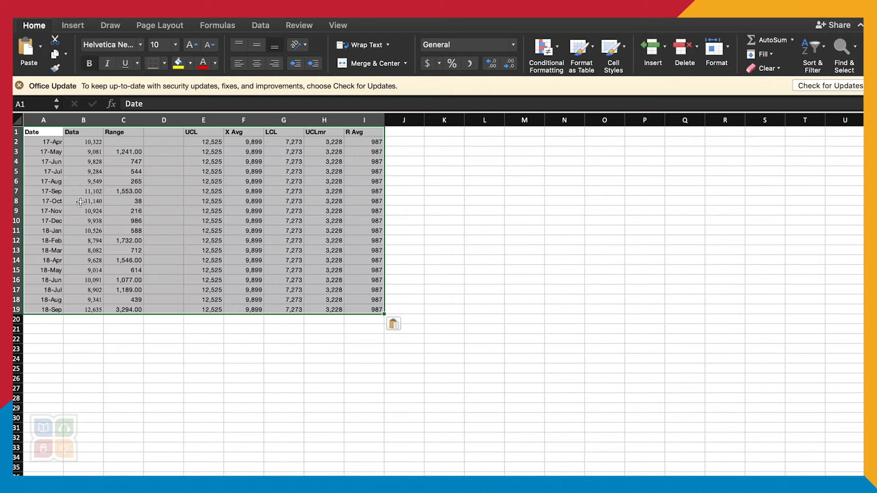
# Delete the Range and blank columns so UCL sits right after the Data column
pyautogui.rightClick(163, 119)
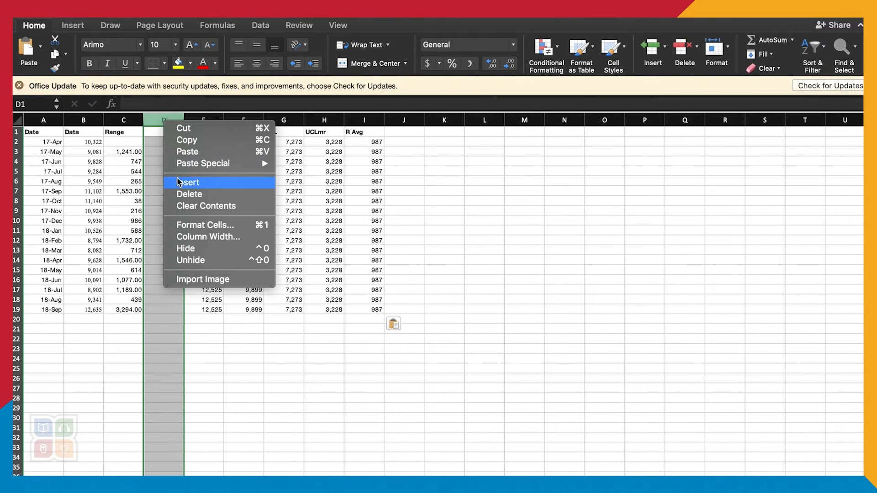
pyautogui.click(188, 183)
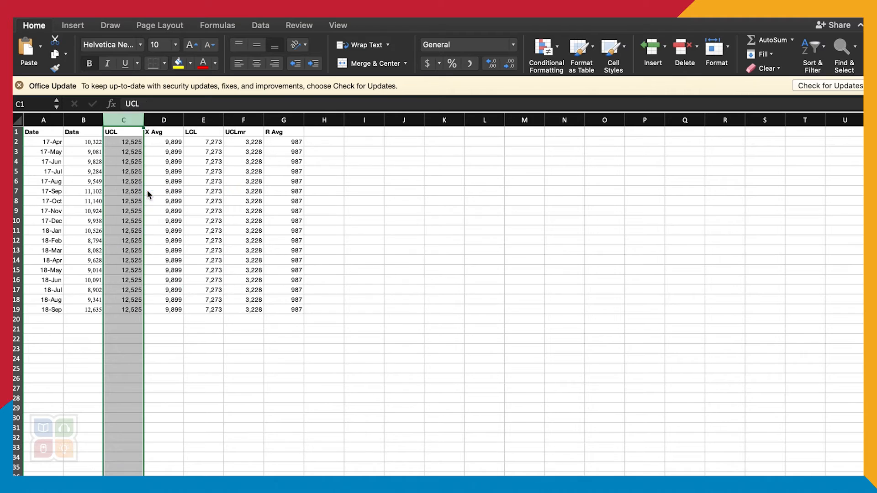
pyautogui.click(203, 319)
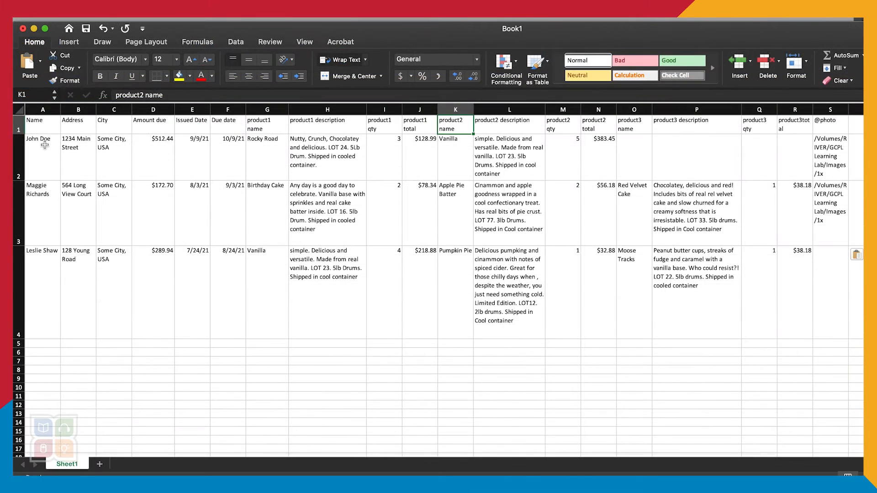
pyautogui.moveTo(509, 139)
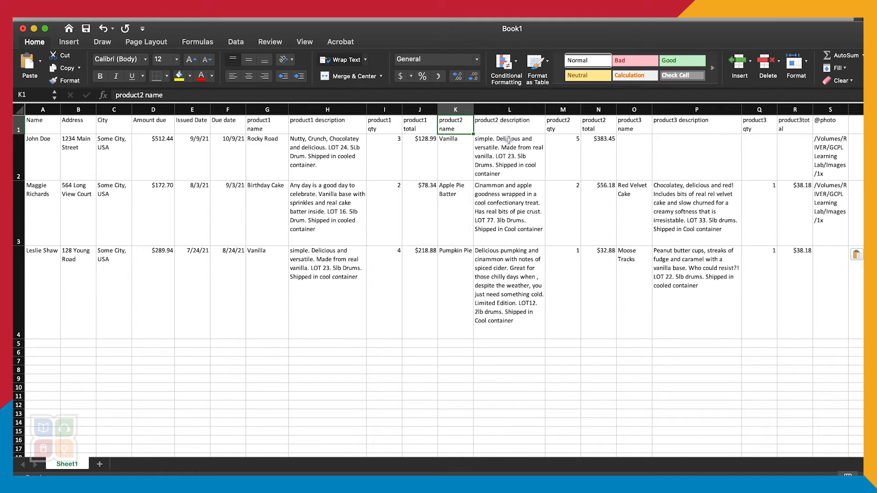
pyautogui.moveTo(482, 311)
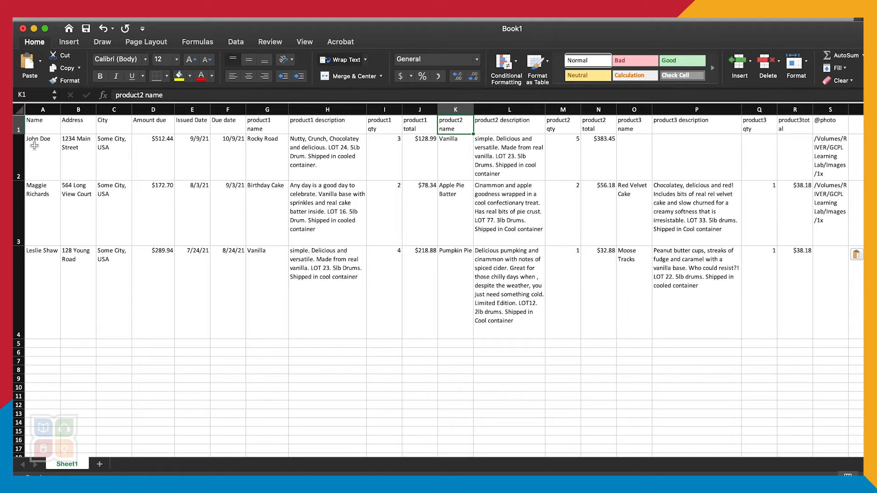
# Start saving Book1 to Documents via Save As with the file-format list shown
pyautogui.click(43, 213)
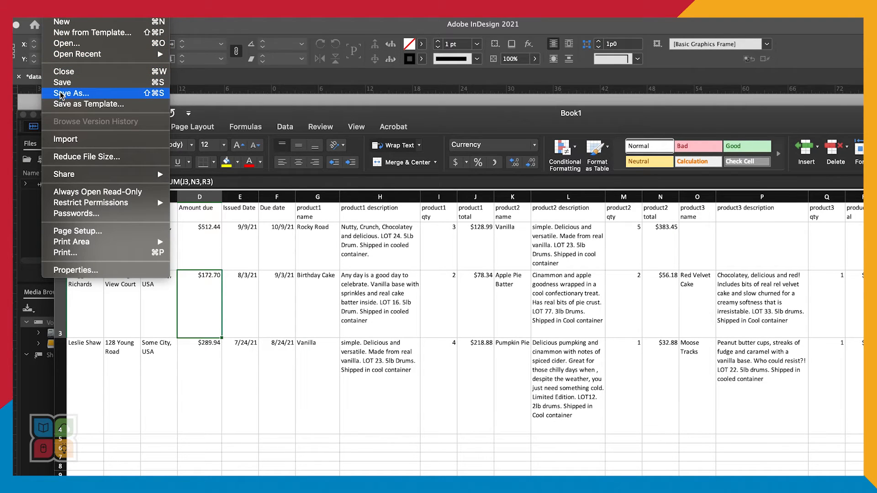
pyautogui.click(71, 94)
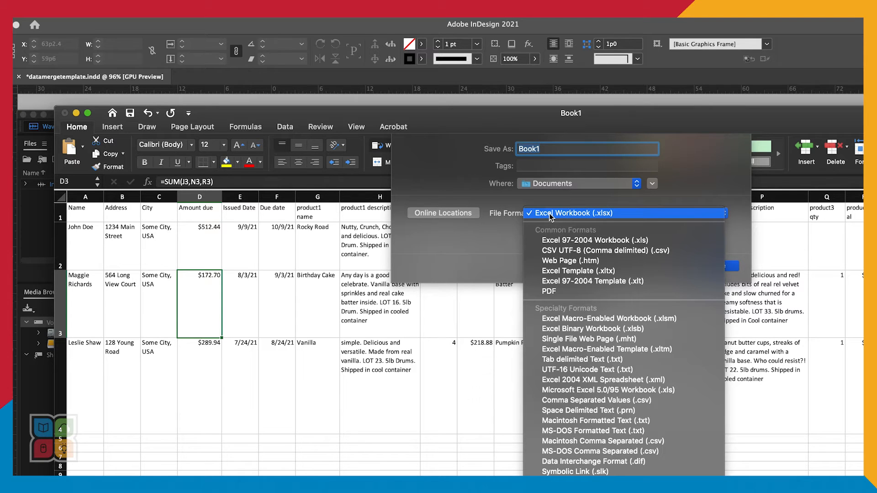
pyautogui.moveTo(556, 359)
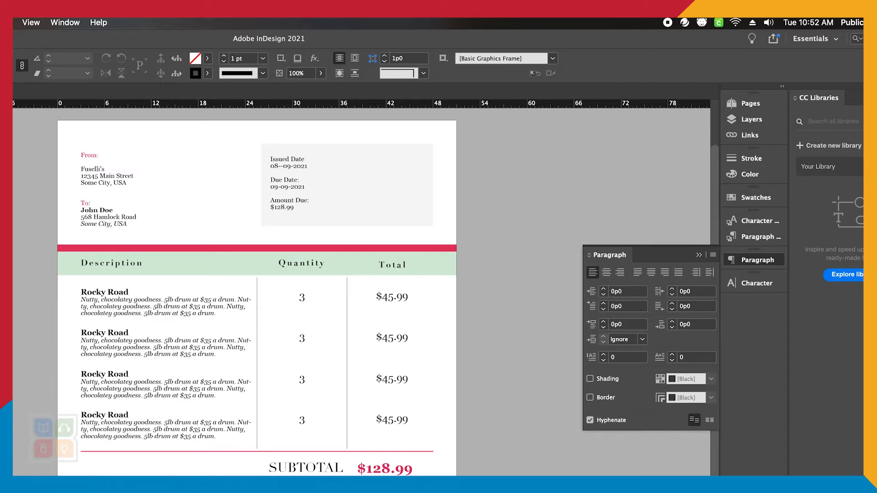
# Show the Data Merge panel from Window > Utilities and open its panel menu
pyautogui.click(65, 22)
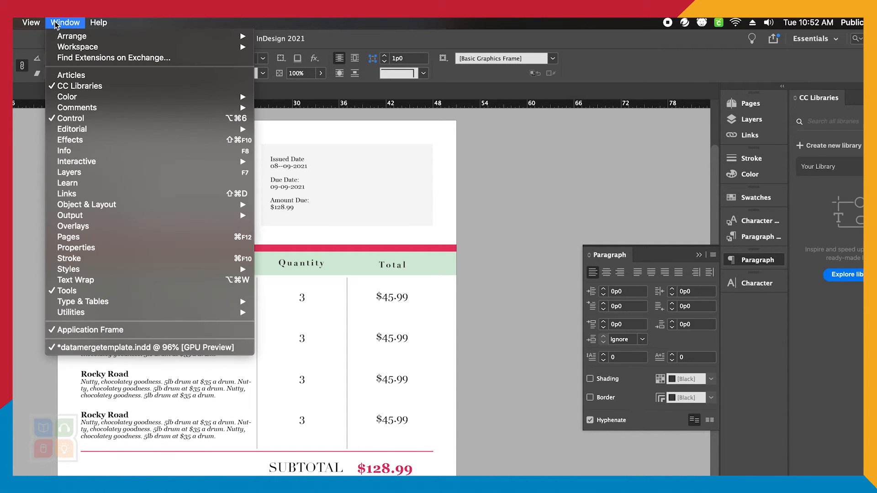
pyautogui.click(70, 313)
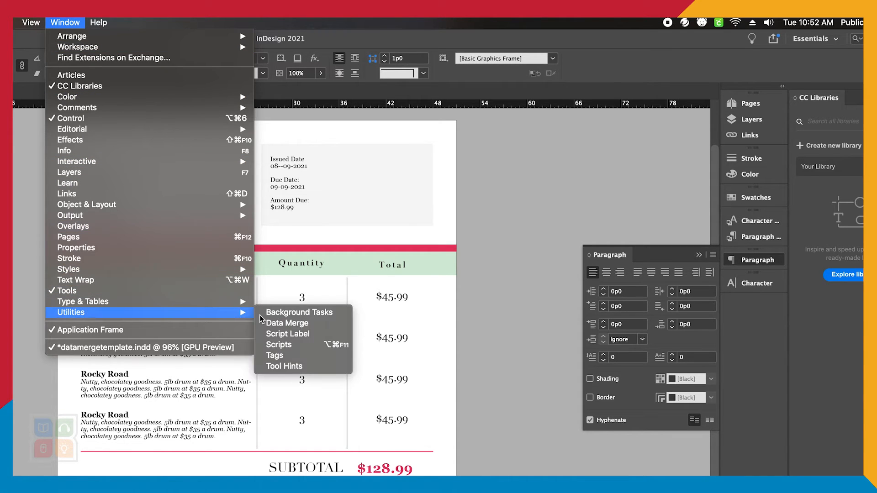
pyautogui.click(288, 323)
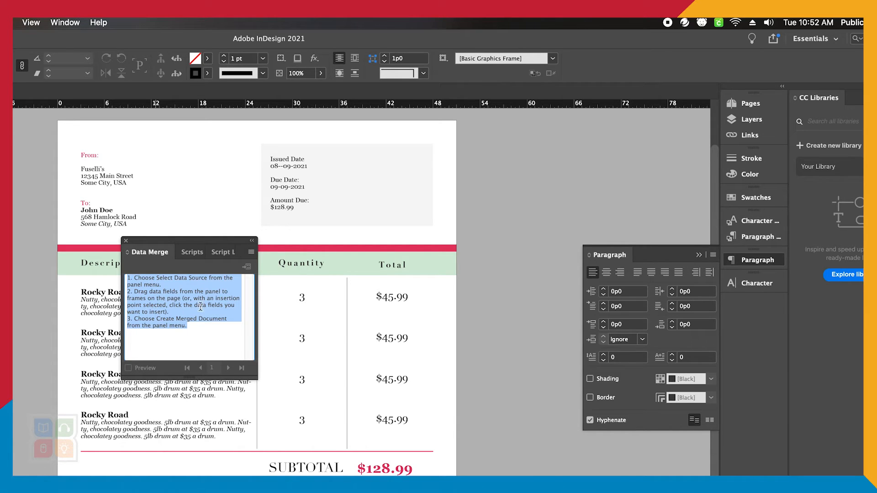
pyautogui.click(252, 252)
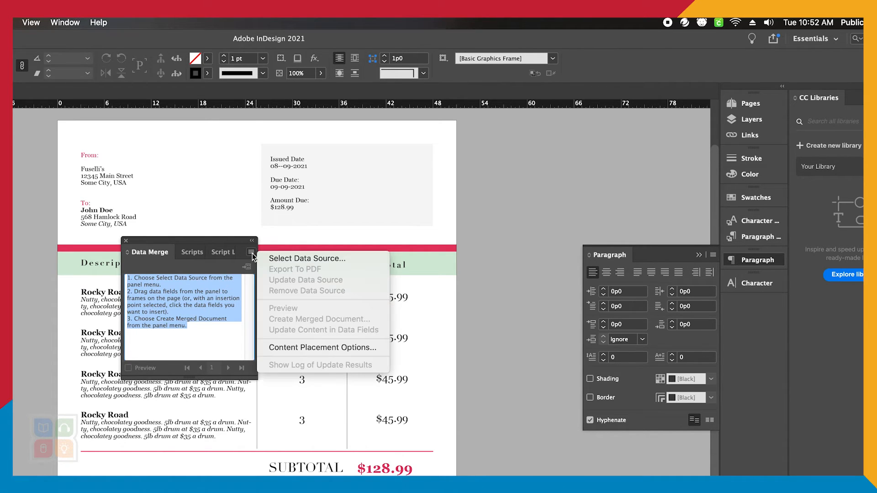
pyautogui.moveTo(307, 259)
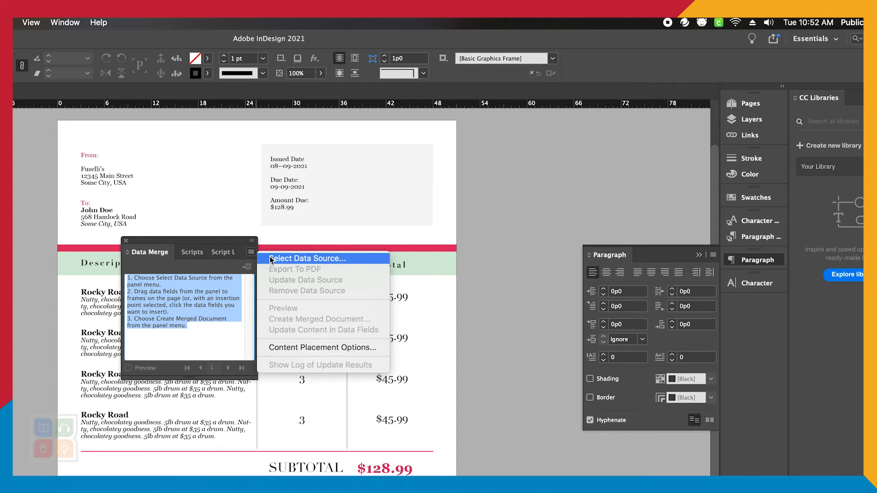
# Load Invoice1.txt from Documents as the data source and place the panel beside the page
pyautogui.click(306, 259)
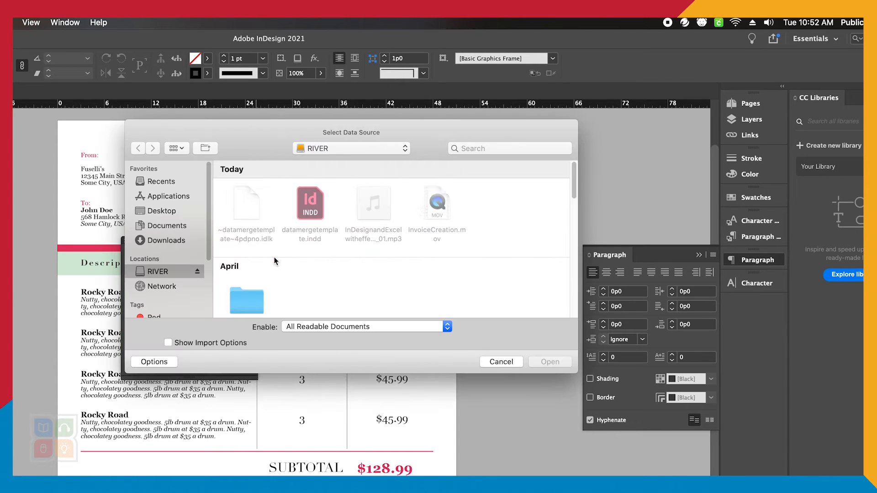
pyautogui.click(166, 225)
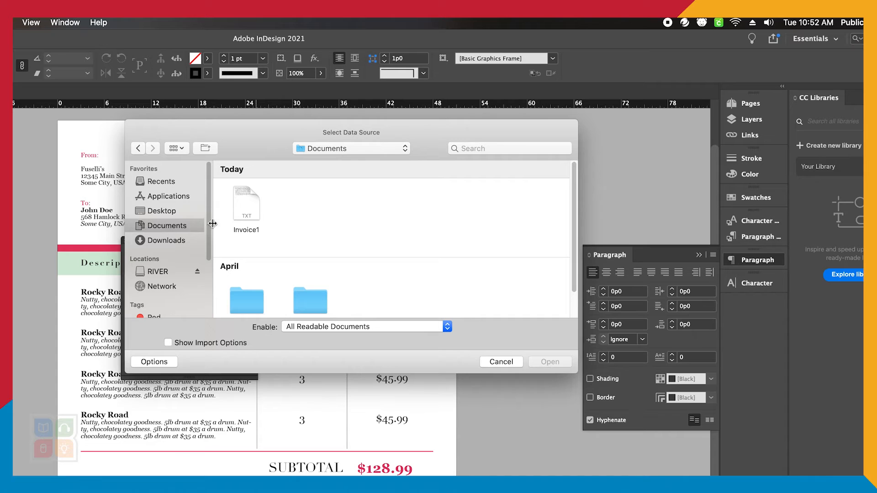
pyautogui.click(246, 203)
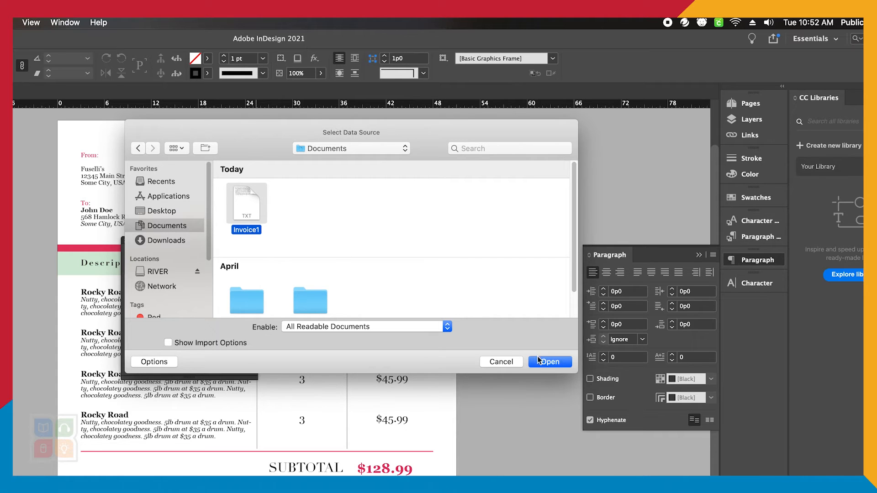
pyautogui.click(549, 362)
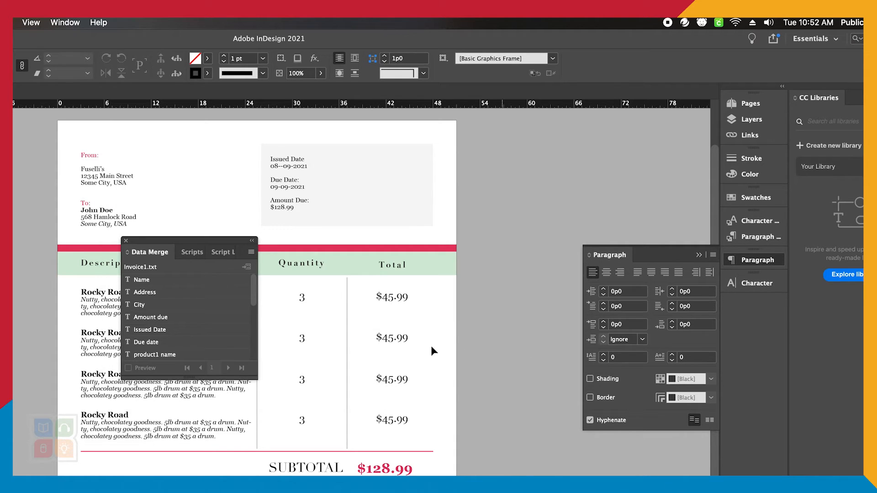
pyautogui.moveTo(235, 245)
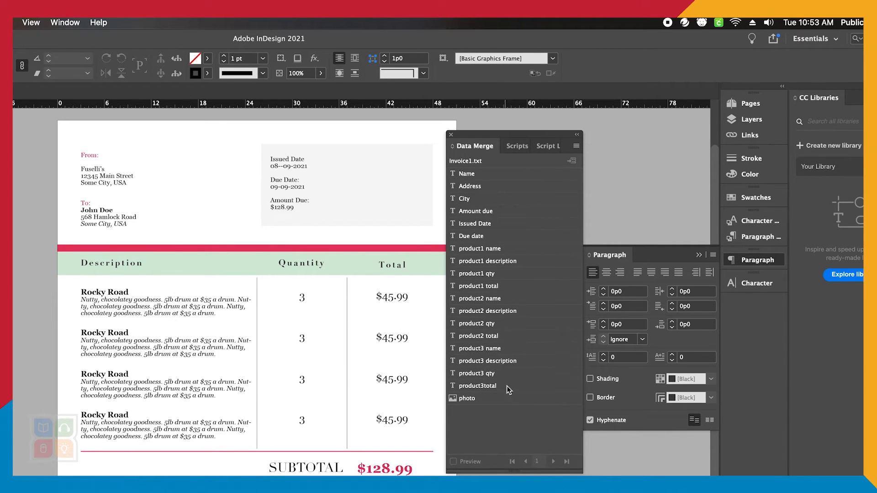
pyautogui.moveTo(473, 134); pyautogui.dragTo(514, 135)
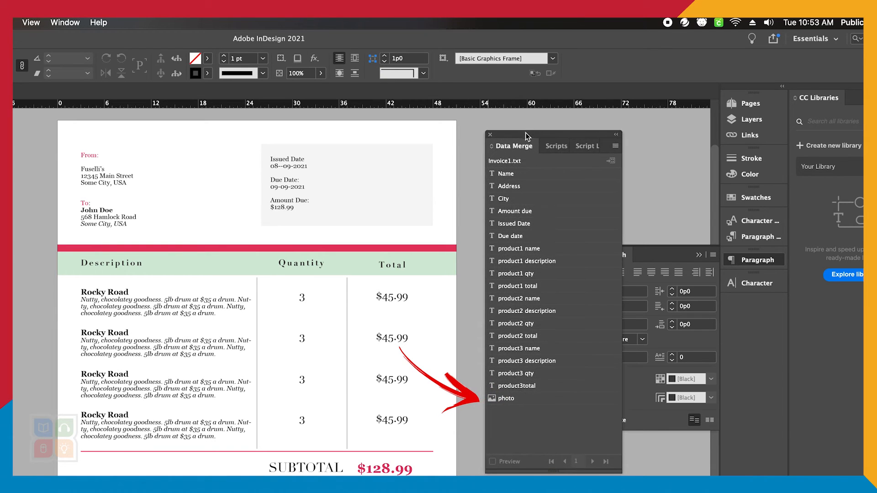
pyautogui.click(392, 297)
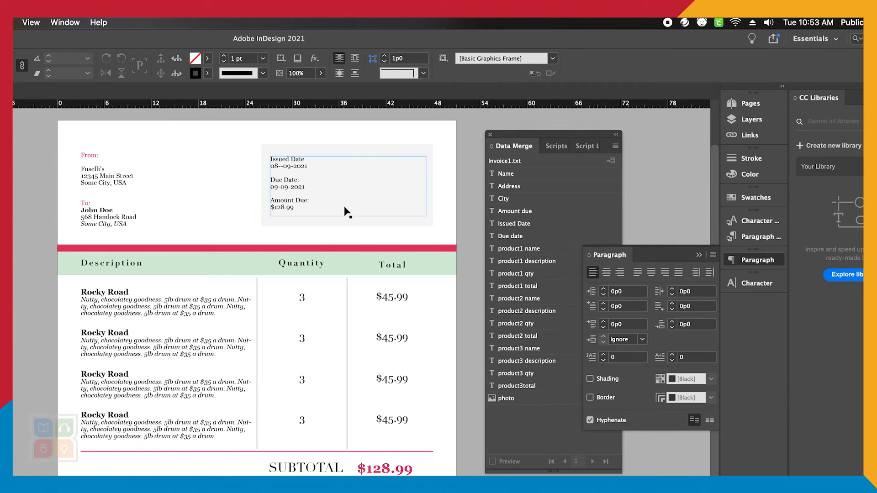
# Replace John Doe, the street and the city with the Name, Address and City fields
pyautogui.click(104, 219)
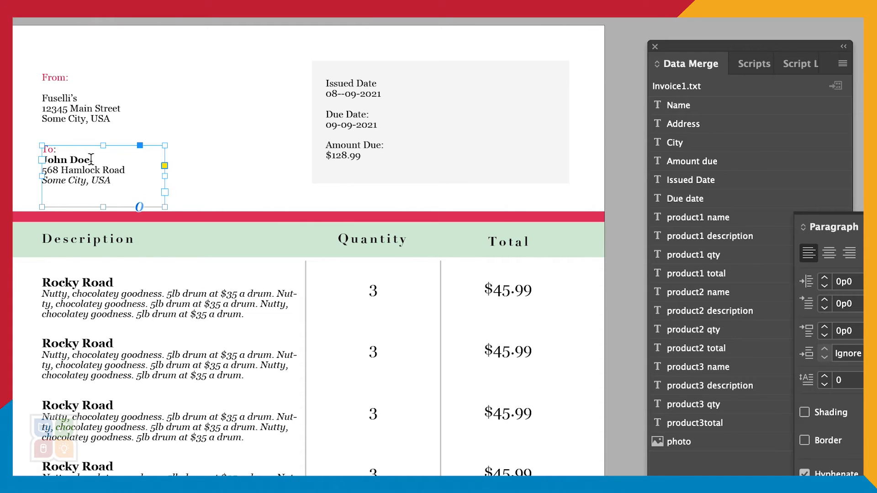
pyautogui.doubleClick(66, 159)
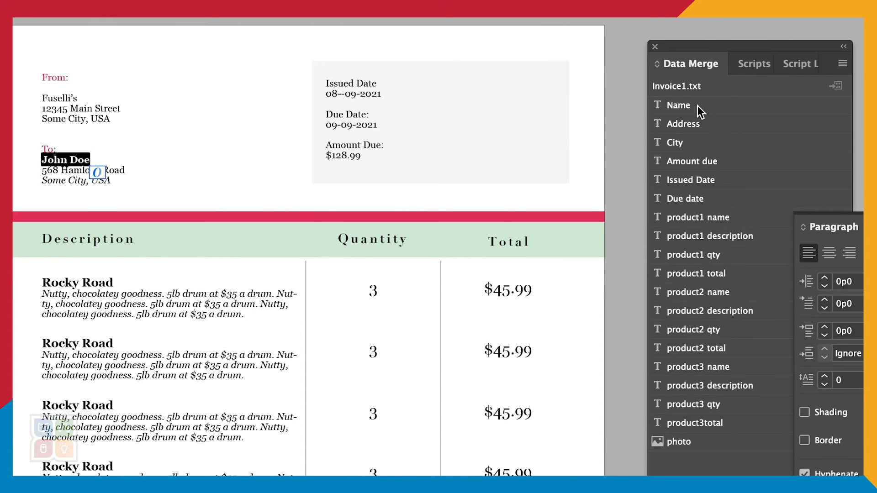
pyautogui.click(678, 106)
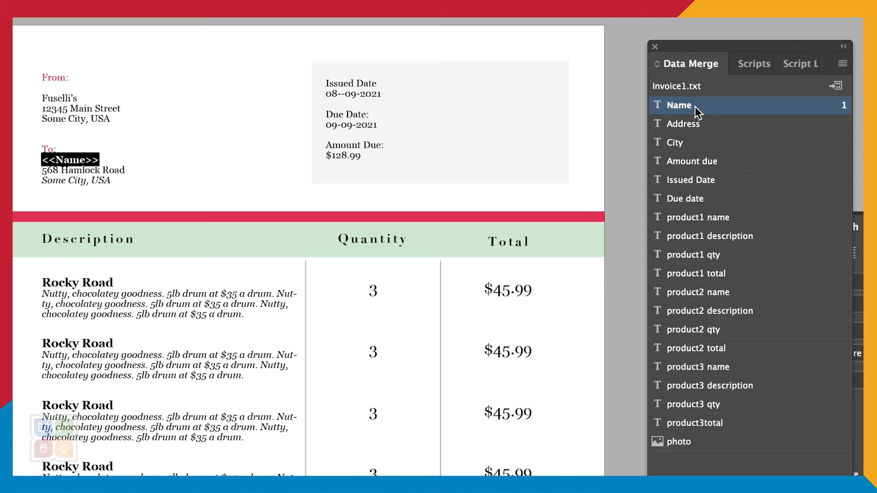
pyautogui.moveTo(131, 171)
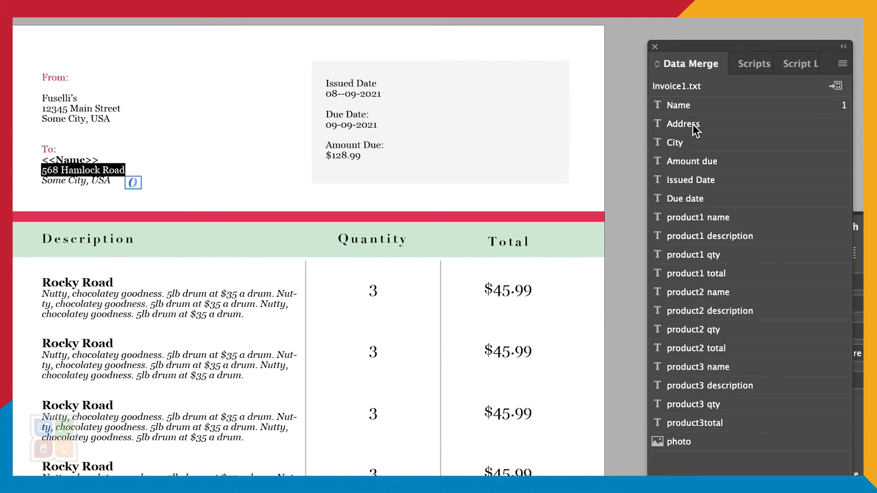
pyautogui.click(683, 123)
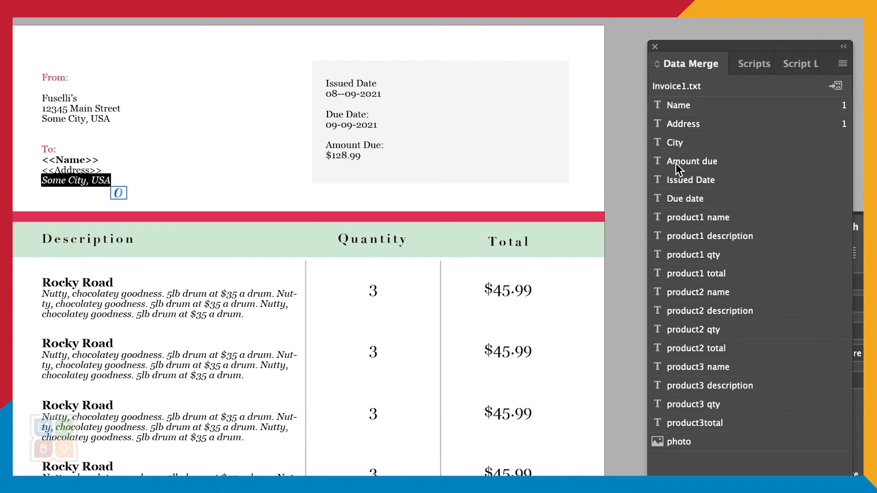
pyautogui.click(674, 143)
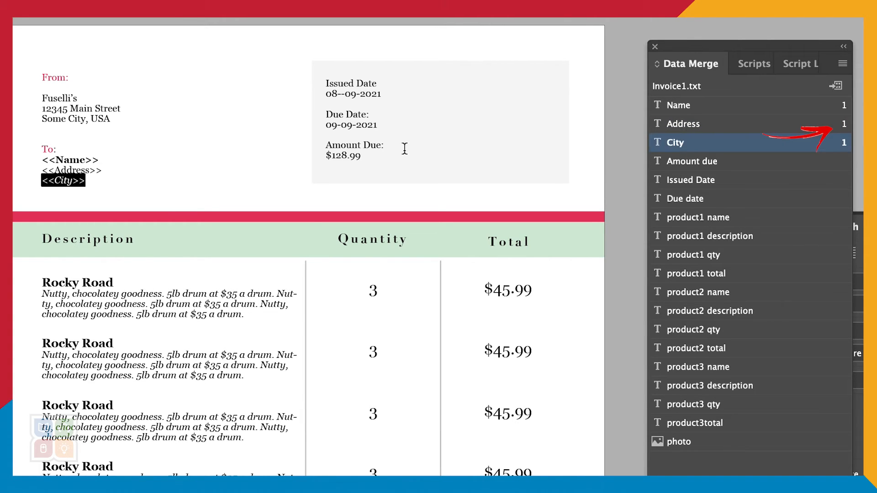
pyautogui.moveTo(839, 146)
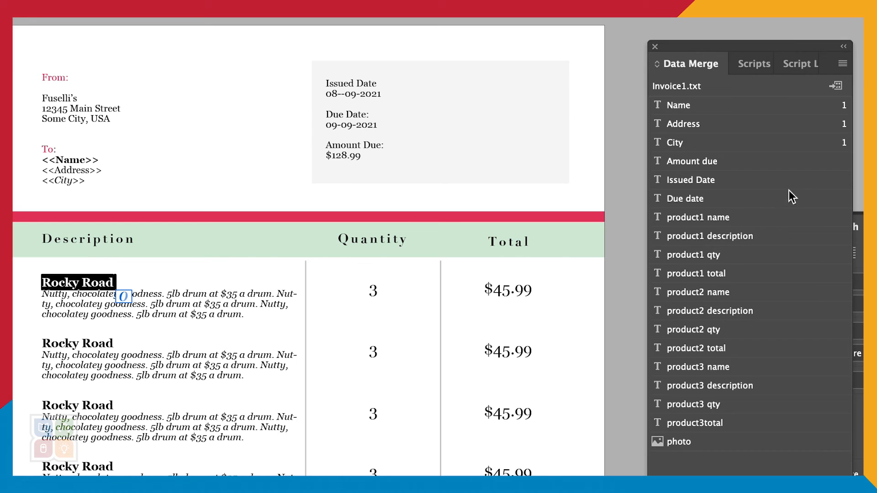
# Replace Rocky Road and its description with product1 name, description and qty fields
pyautogui.click(699, 217)
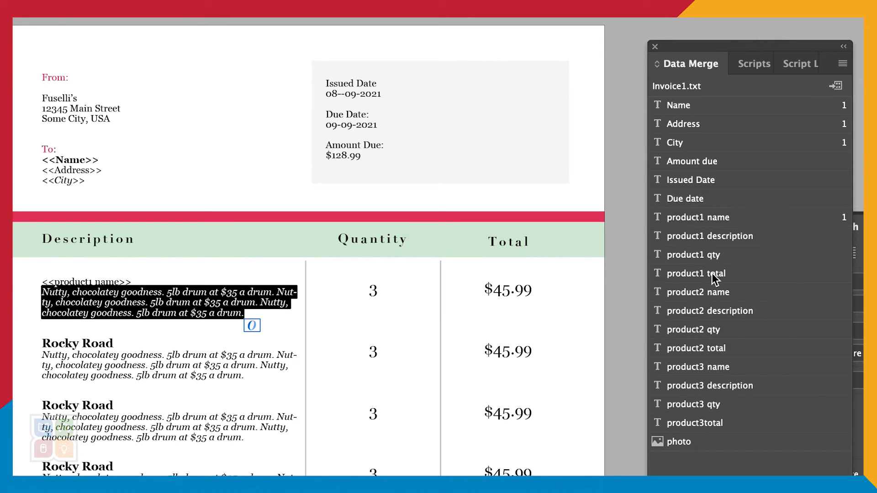
pyautogui.click(713, 236)
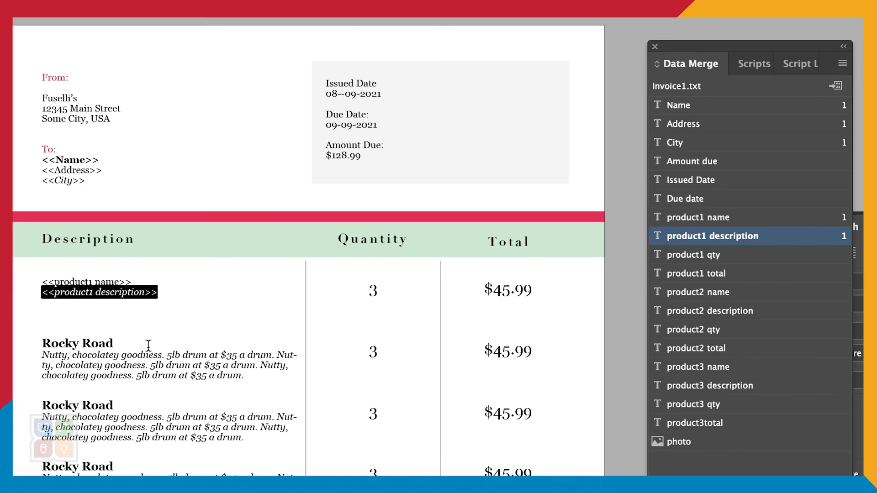
pyautogui.click(696, 255)
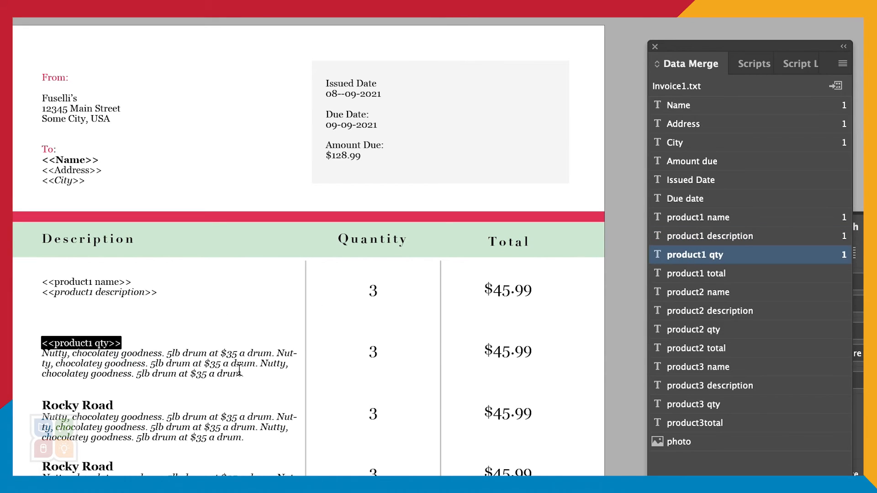
pyautogui.click(713, 310)
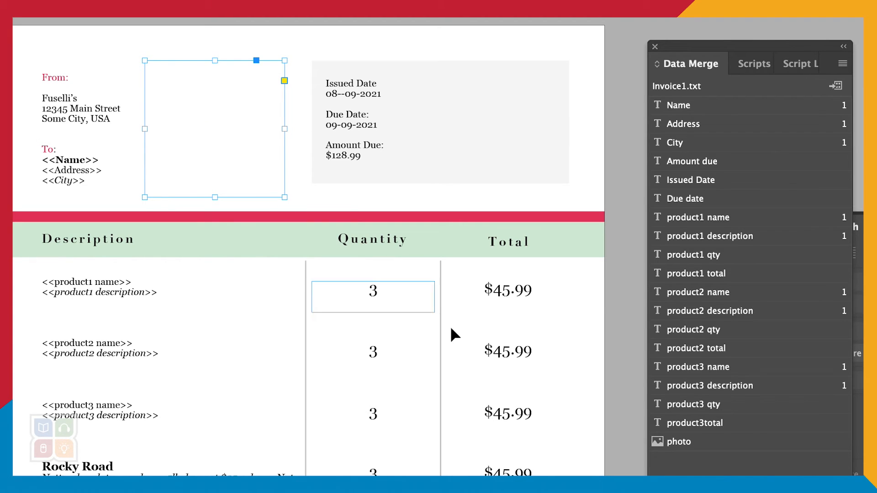
# Link the empty frame to the photo field and preview the record data, dismissing the missing-images alert
pyautogui.click(679, 443)
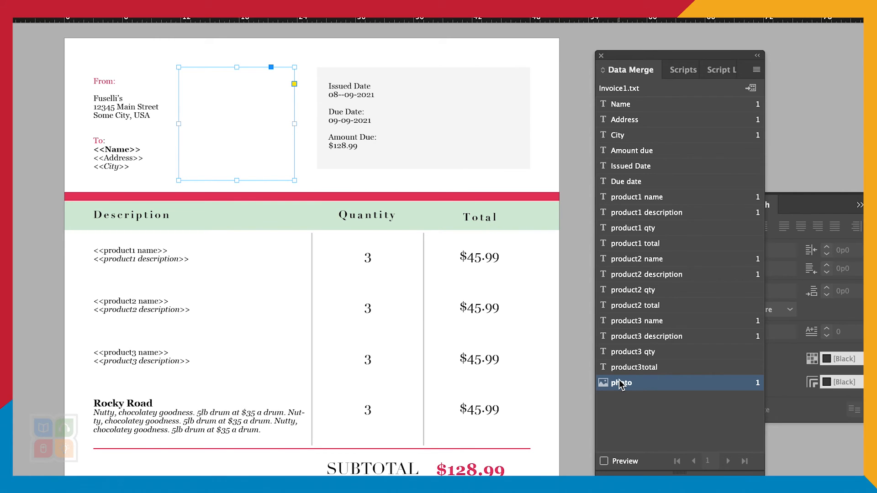
pyautogui.click(604, 460)
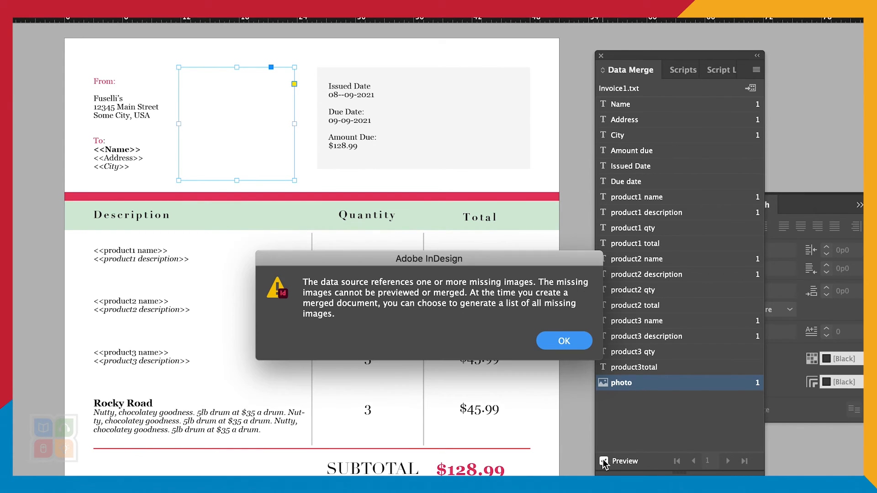
pyautogui.click(604, 460)
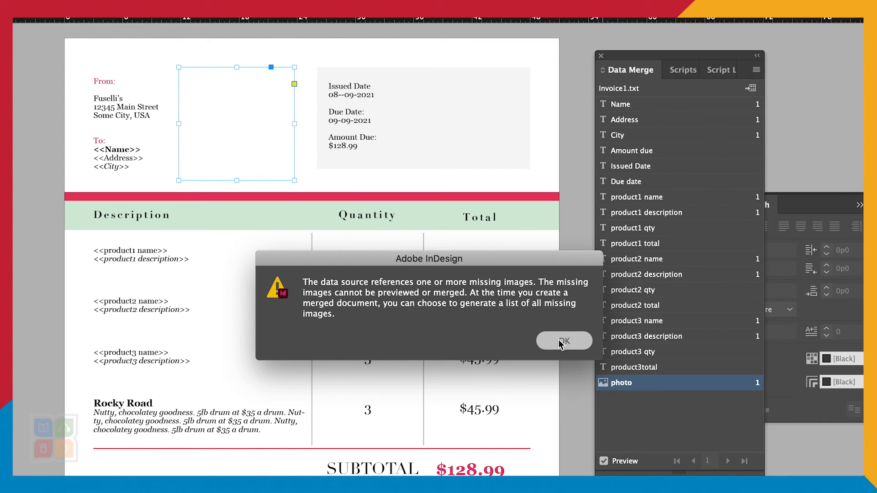
pyautogui.click(563, 341)
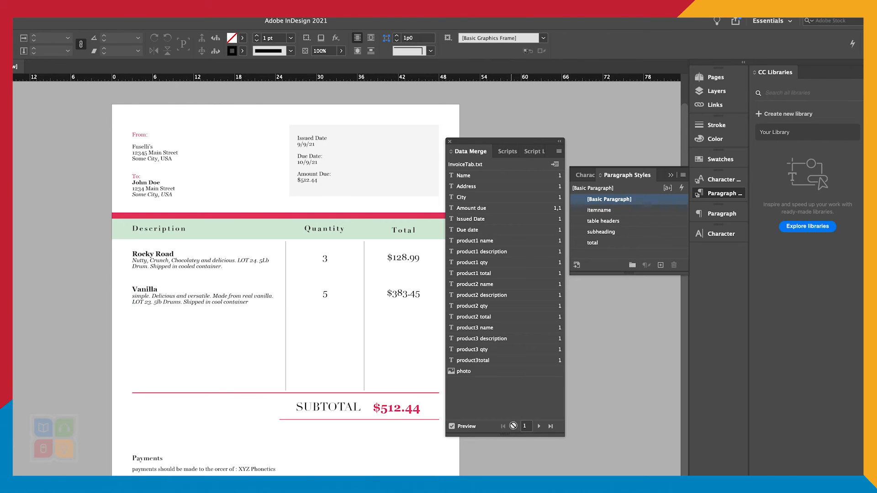
pyautogui.click(539, 426)
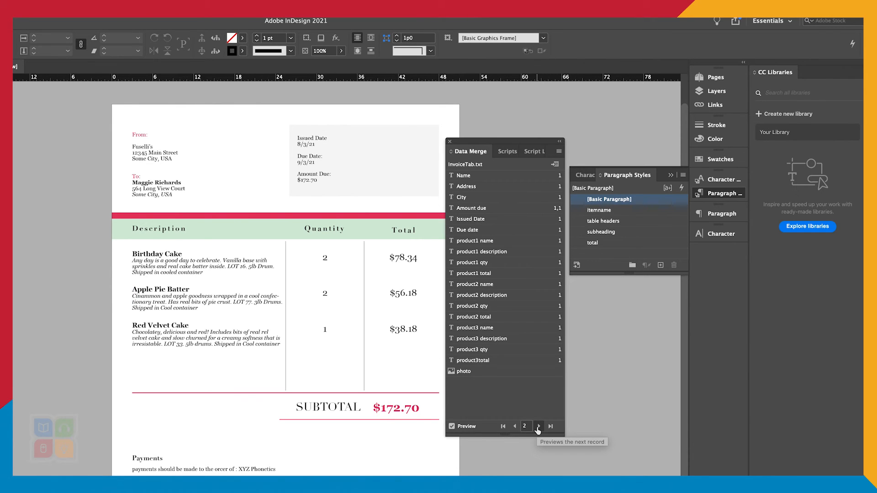
pyautogui.click(538, 426)
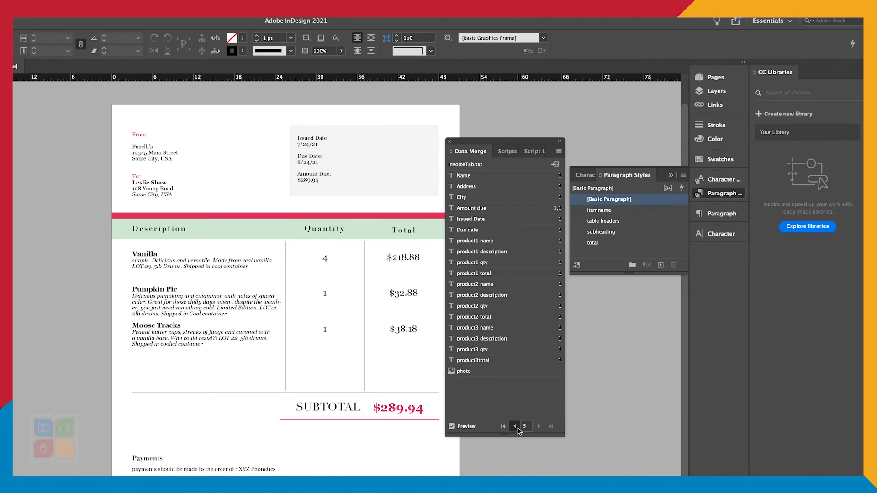
pyautogui.click(513, 427)
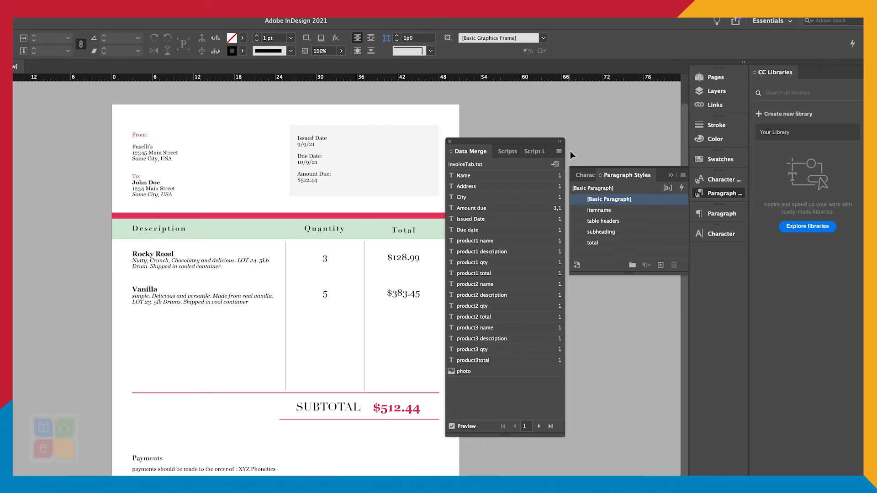
pyautogui.click(557, 164)
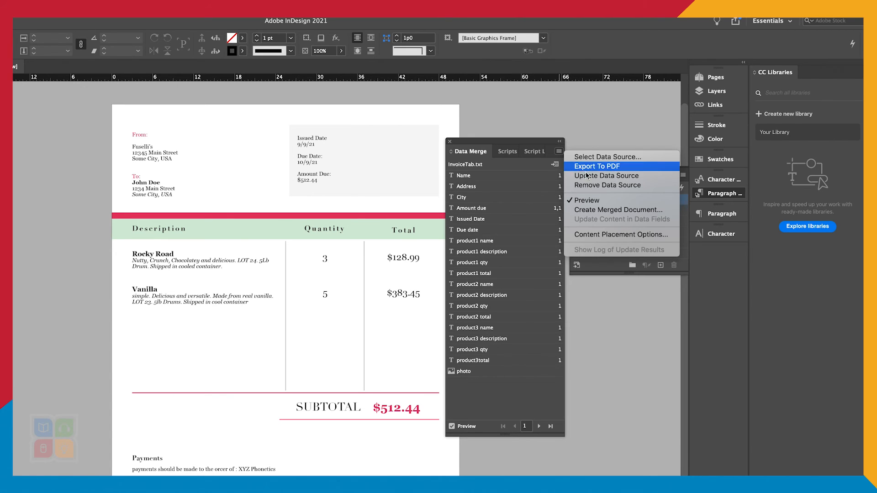
pyautogui.moveTo(609, 210)
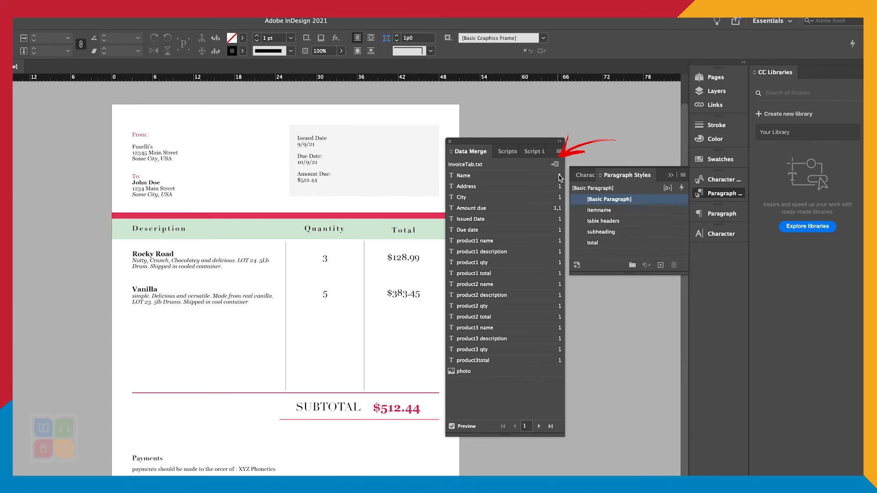
pyautogui.moveTo(555, 164)
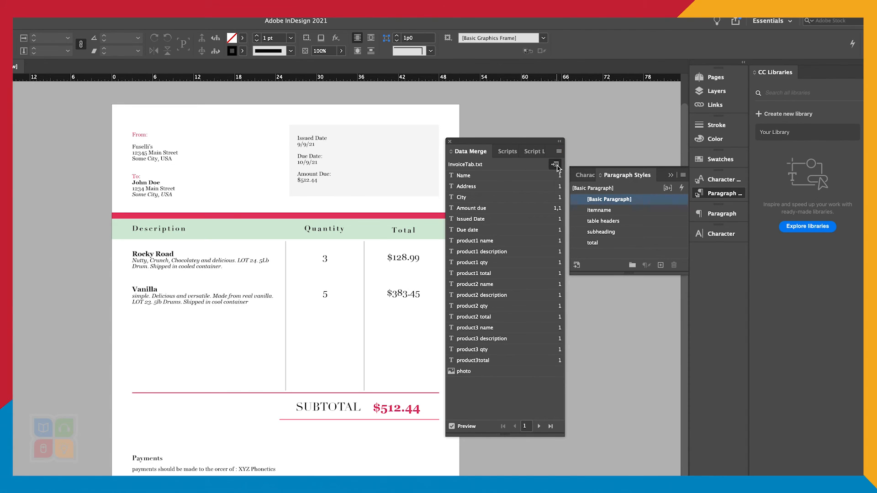
# Create the merged document with All Records, one record per page
pyautogui.click(557, 164)
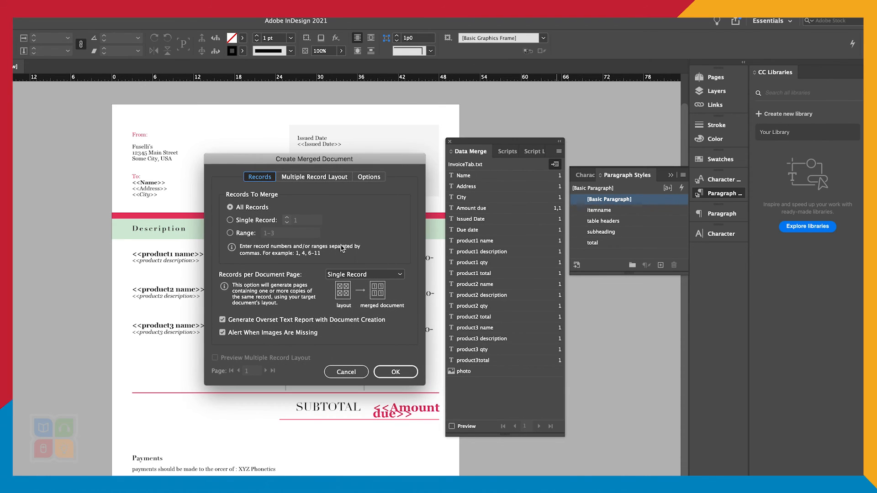
pyautogui.moveTo(247, 218)
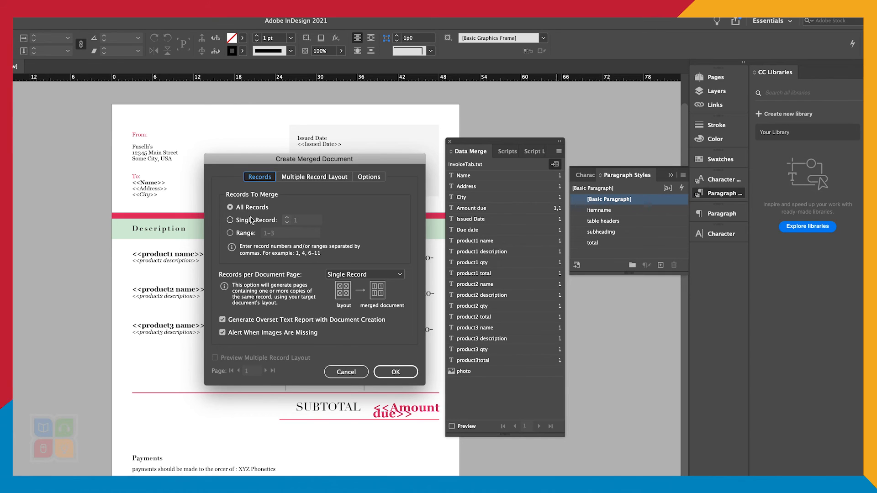
pyautogui.click(230, 220)
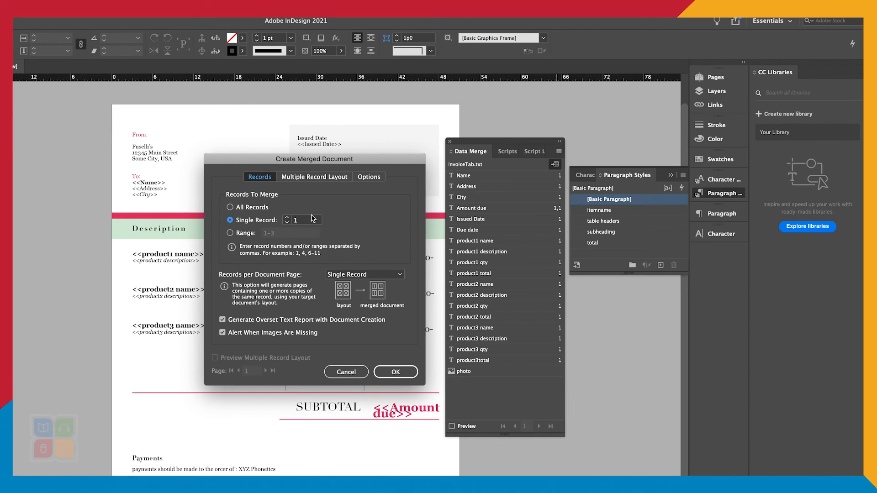
pyautogui.click(230, 233)
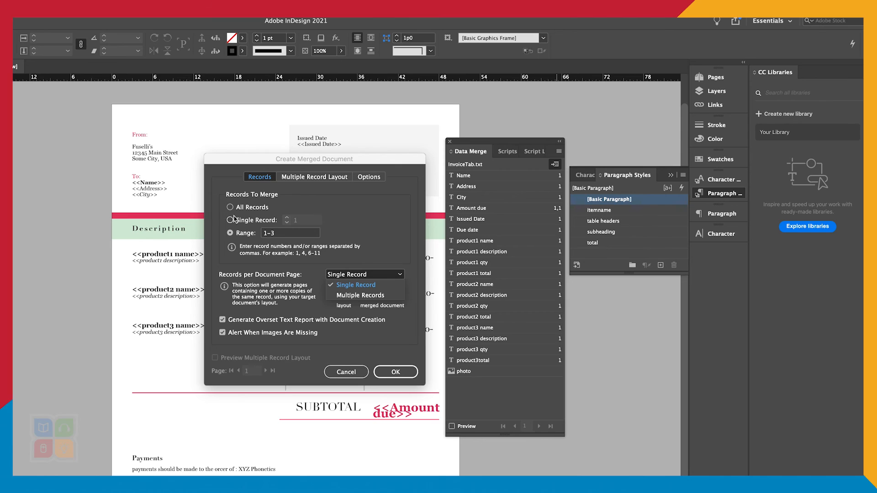
pyautogui.click(230, 207)
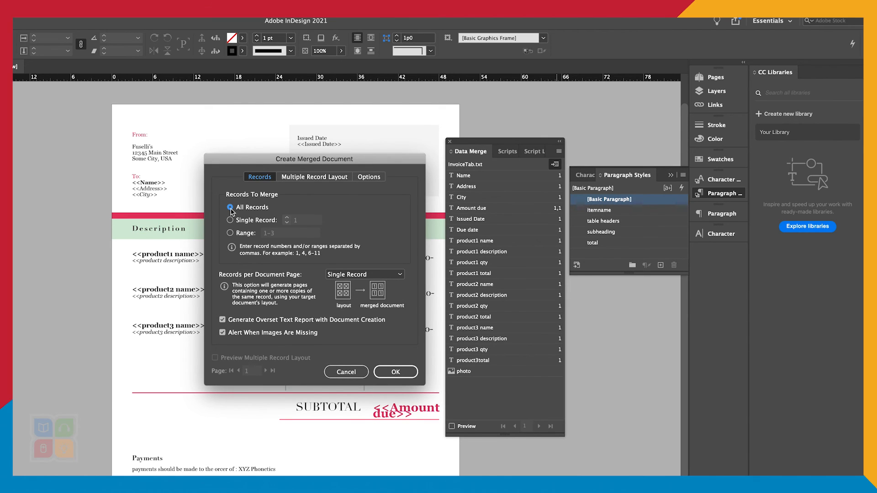
pyautogui.click(369, 176)
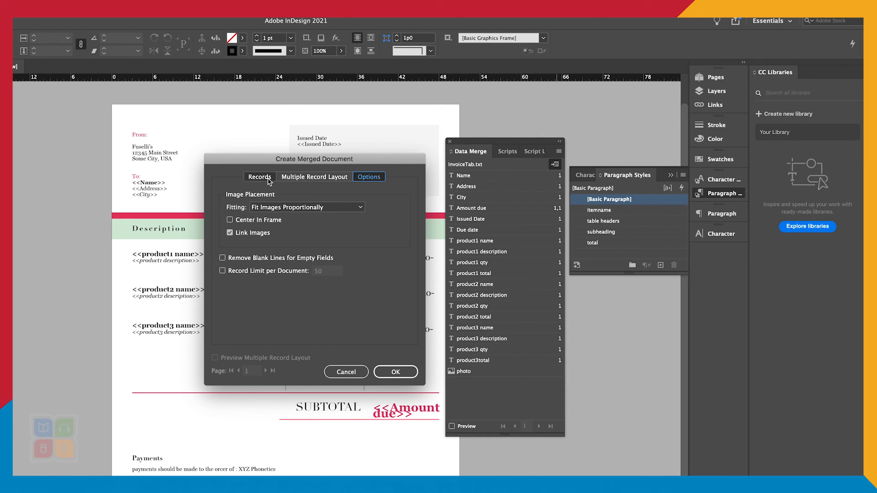
pyautogui.click(259, 176)
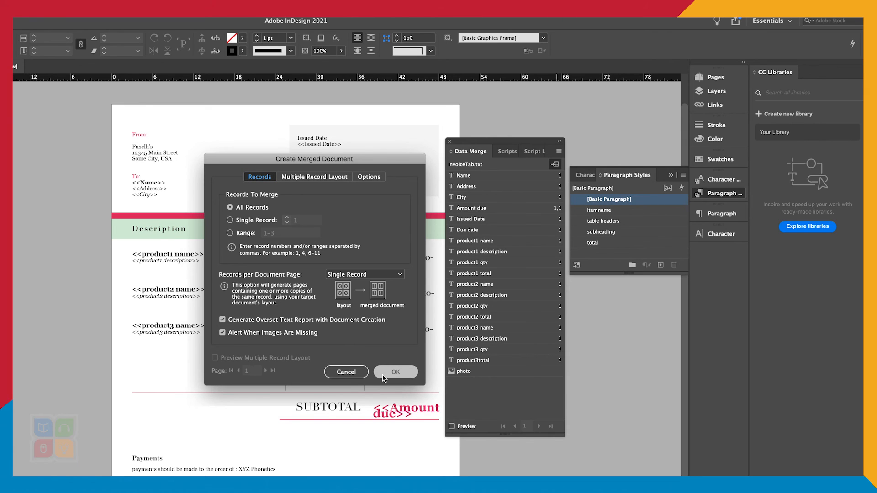
pyautogui.click(396, 372)
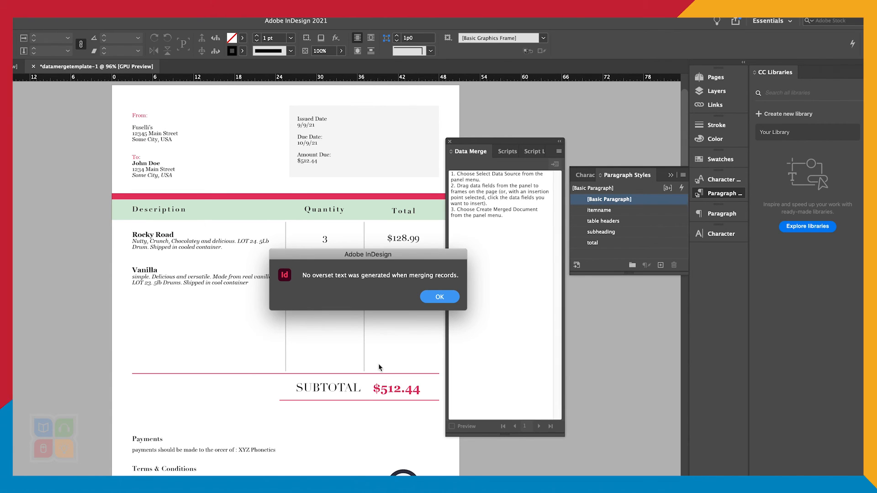
pyautogui.moveTo(330, 281)
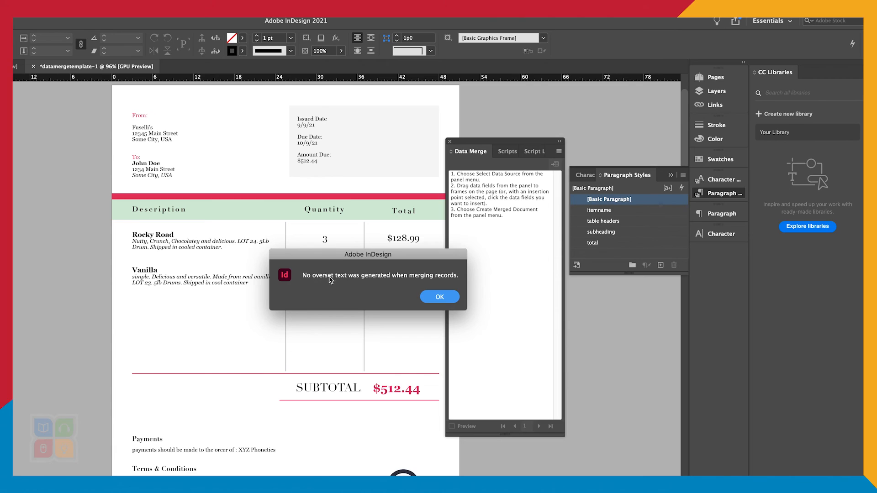
pyautogui.moveTo(391, 280)
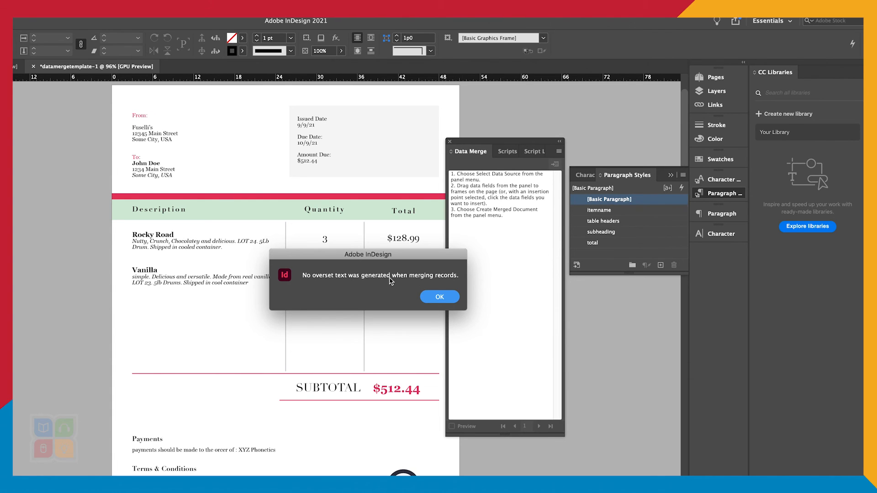
pyautogui.moveTo(404, 283)
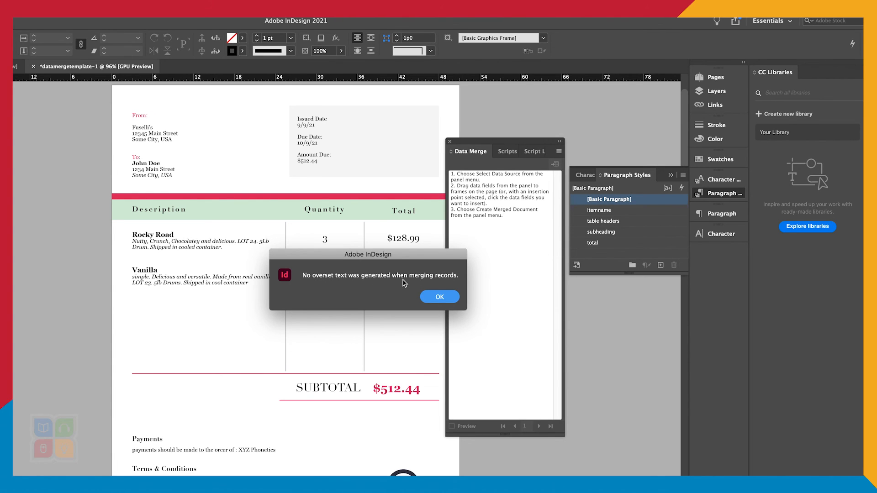
pyautogui.click(439, 297)
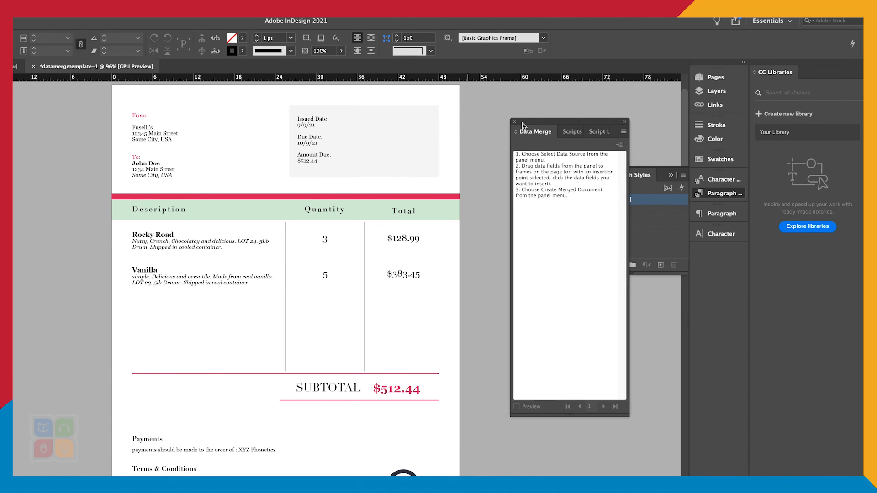
pyautogui.click(162, 168)
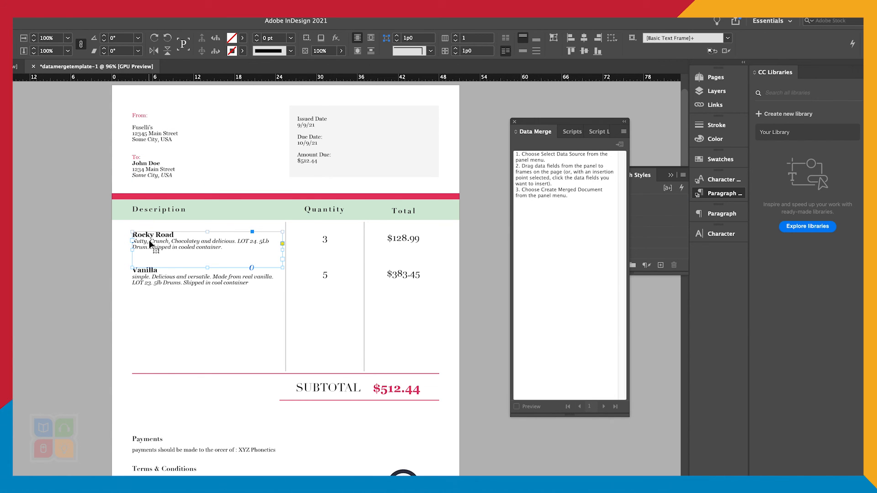
pyautogui.scroll(-3)
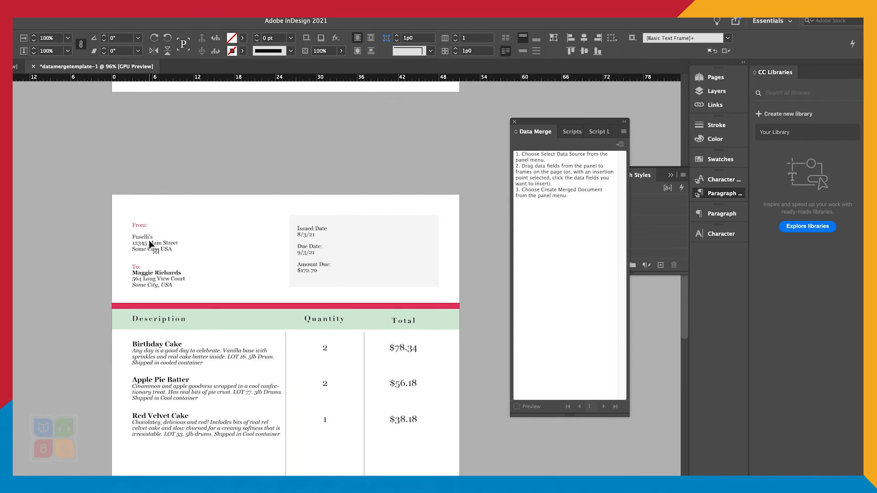
pyautogui.scroll(-3)
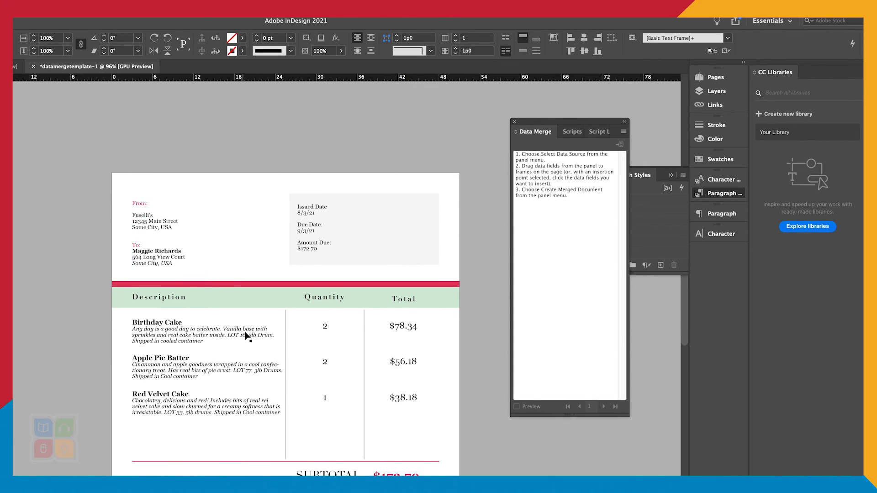
pyautogui.scroll(-3)
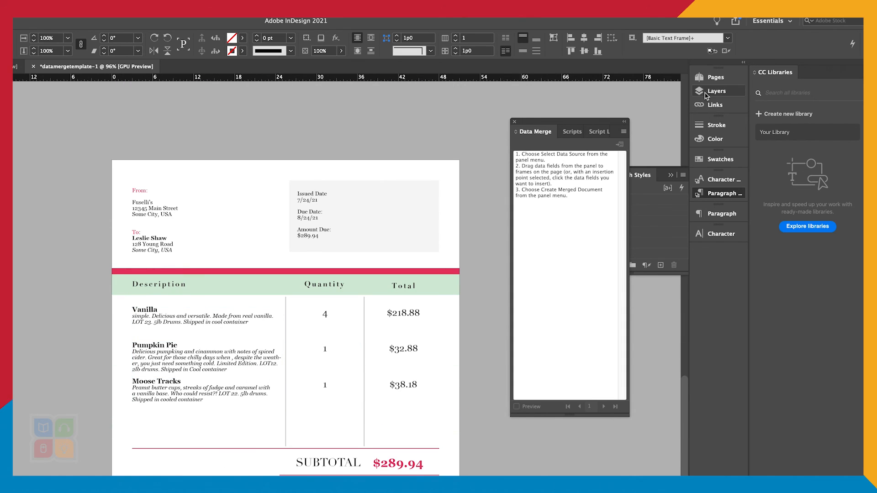
pyautogui.click(714, 77)
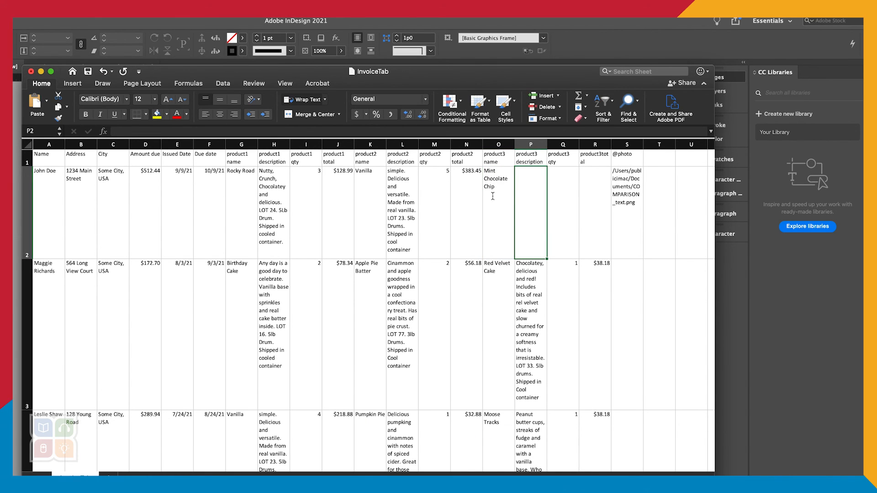
# Enter 'Minty. Chocolatey. chIPPY' as John Doe's product3 description
pyautogui.write('Minty. chOCO')
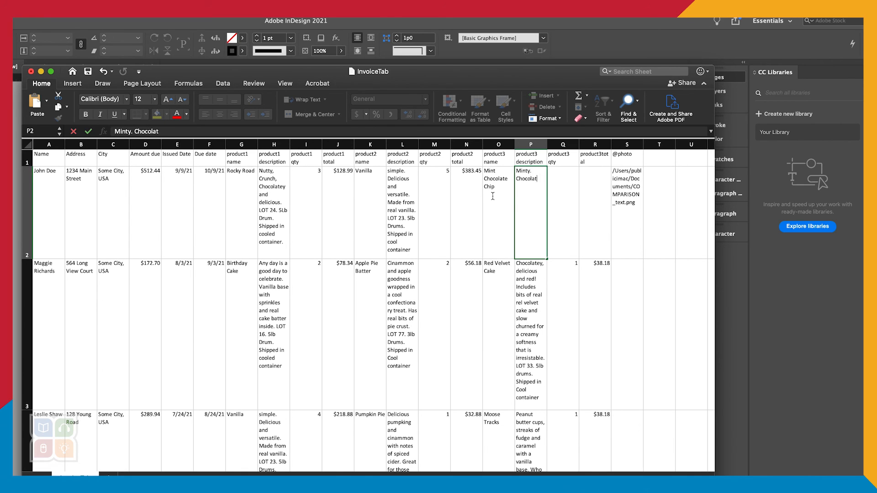
pyautogui.write('ey. chIPPY')
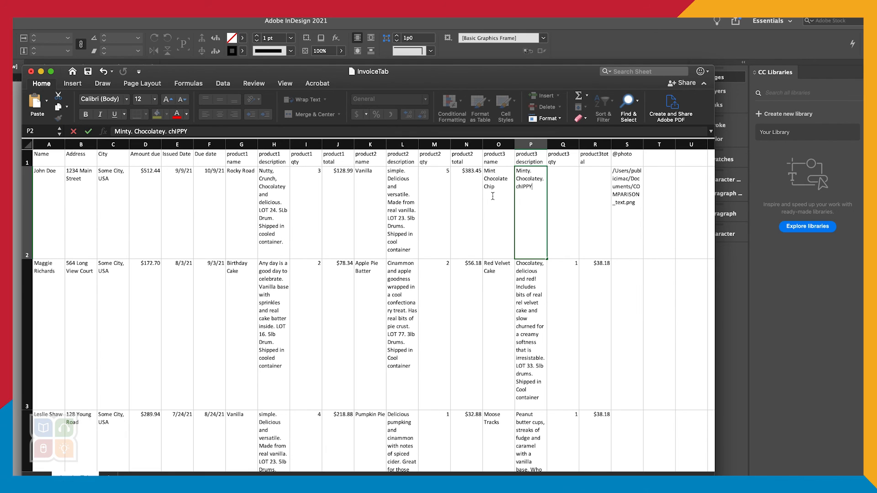
pyautogui.press('backspace')
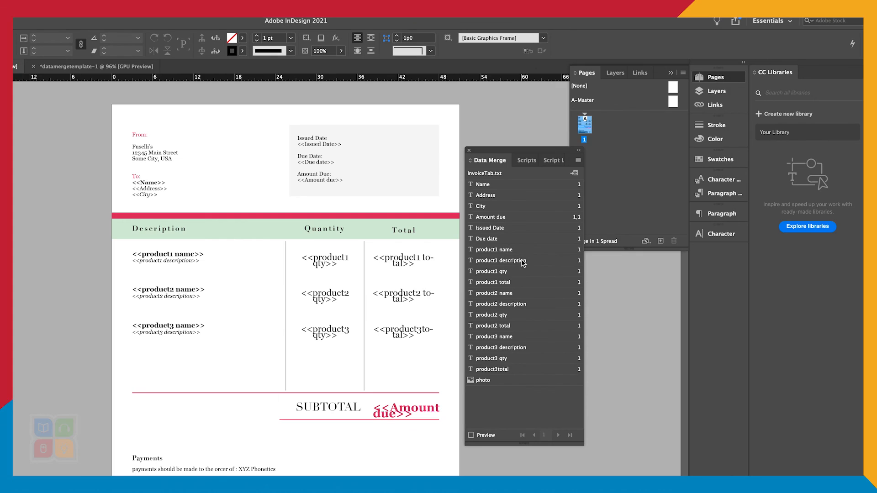
# Update the data source and re-preview so John Doe's invoice gains a Mint Chocolate Chip line
pyautogui.click(472, 435)
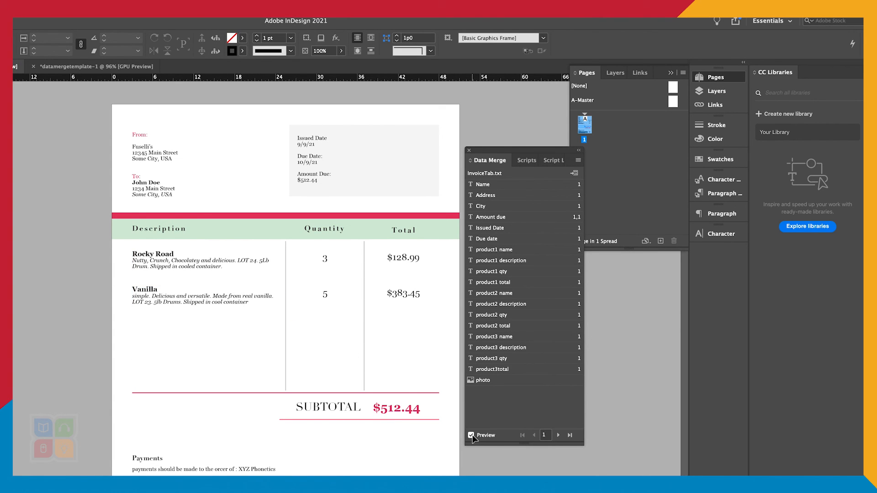
pyautogui.click(579, 160)
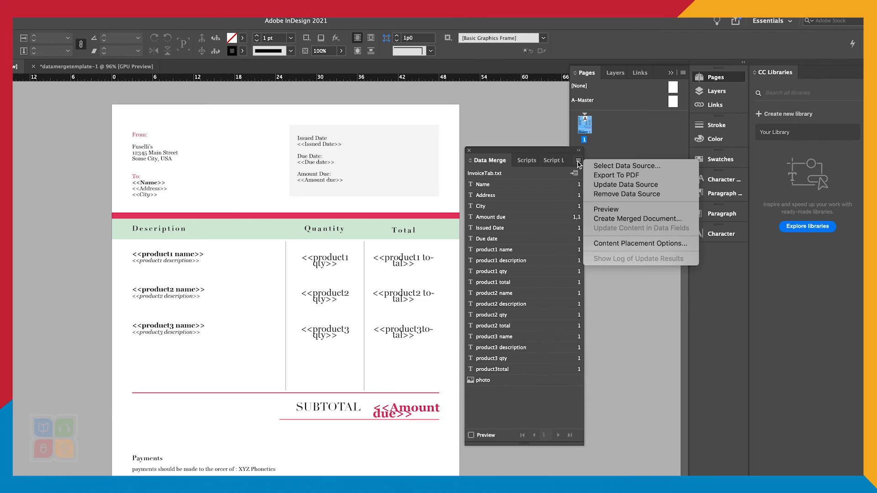
pyautogui.moveTo(610, 185)
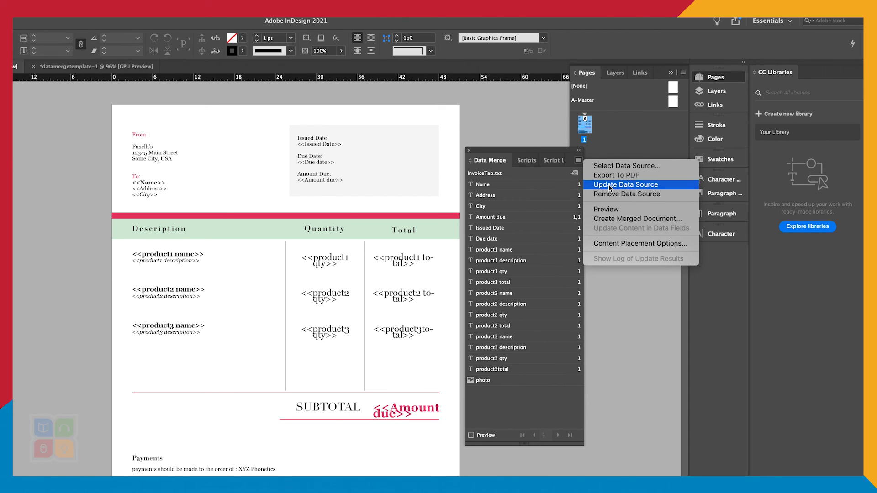
pyautogui.click(625, 185)
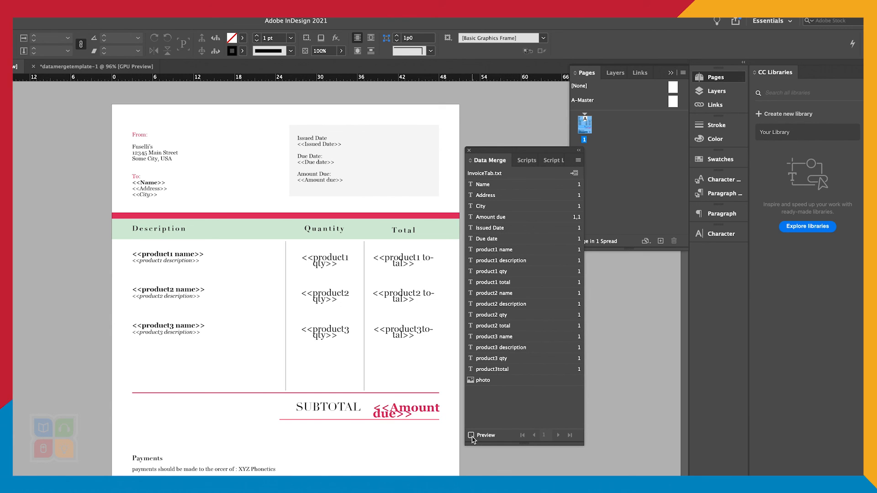
pyautogui.click(472, 435)
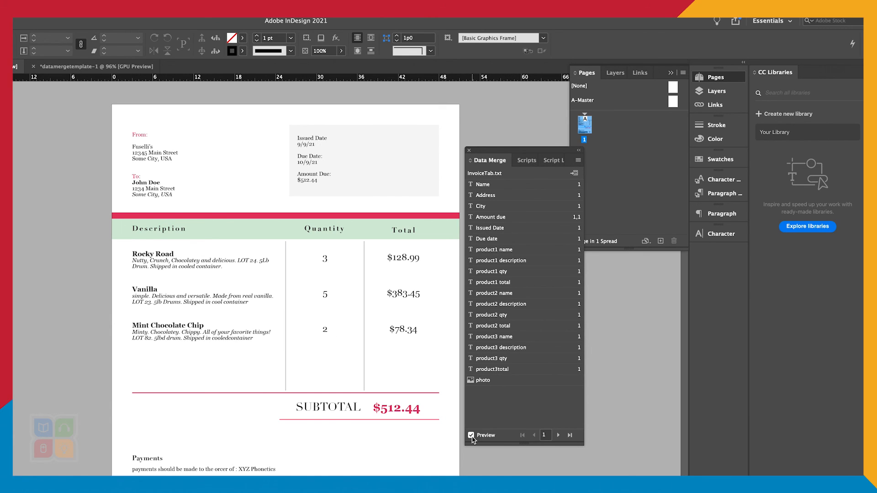
pyautogui.click(184, 340)
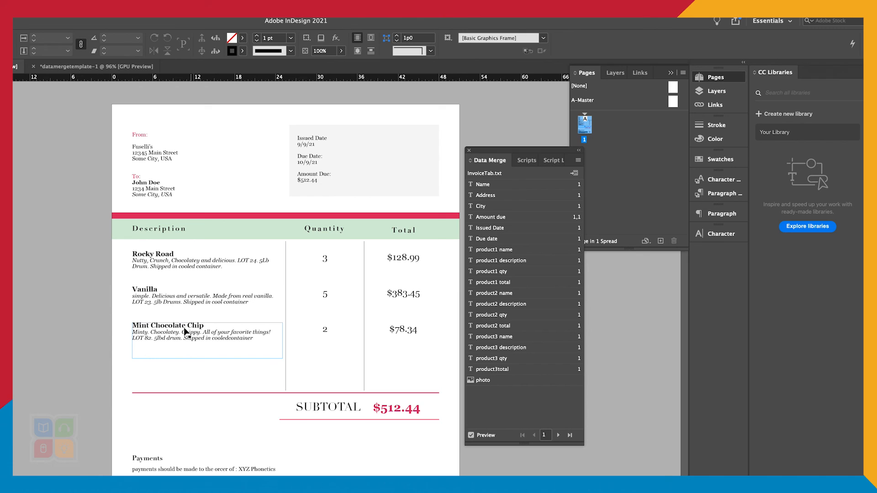